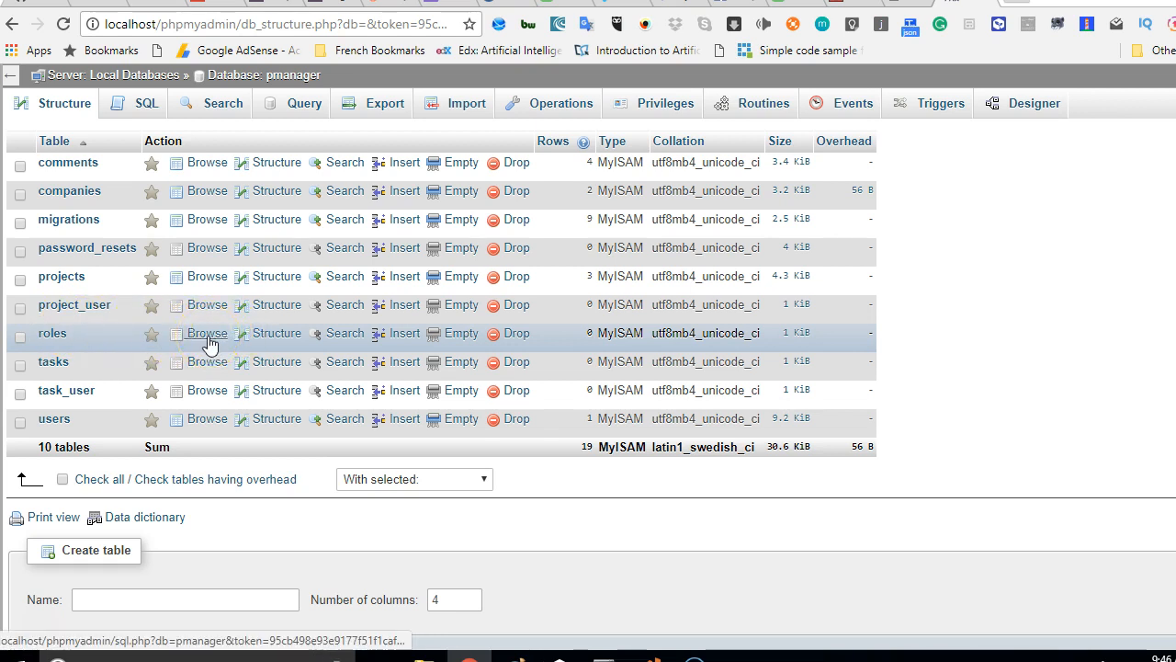
Browse the rows of the roles table in the pmanager database, which is still empty.
left_click(206, 333)
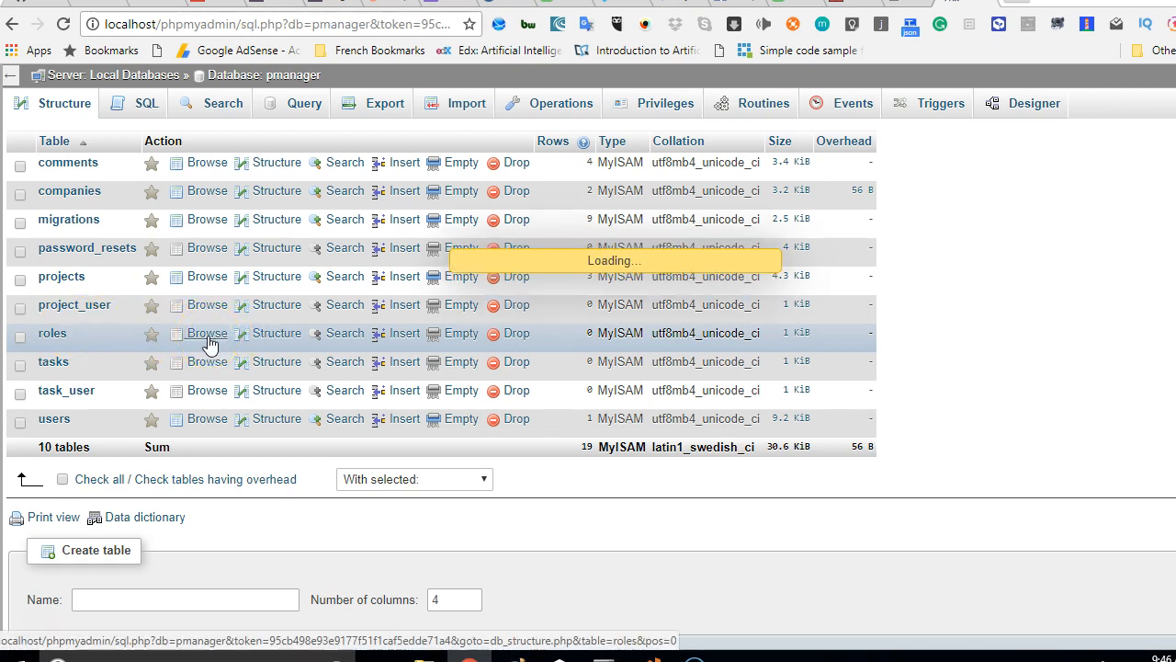
left_click(206, 333)
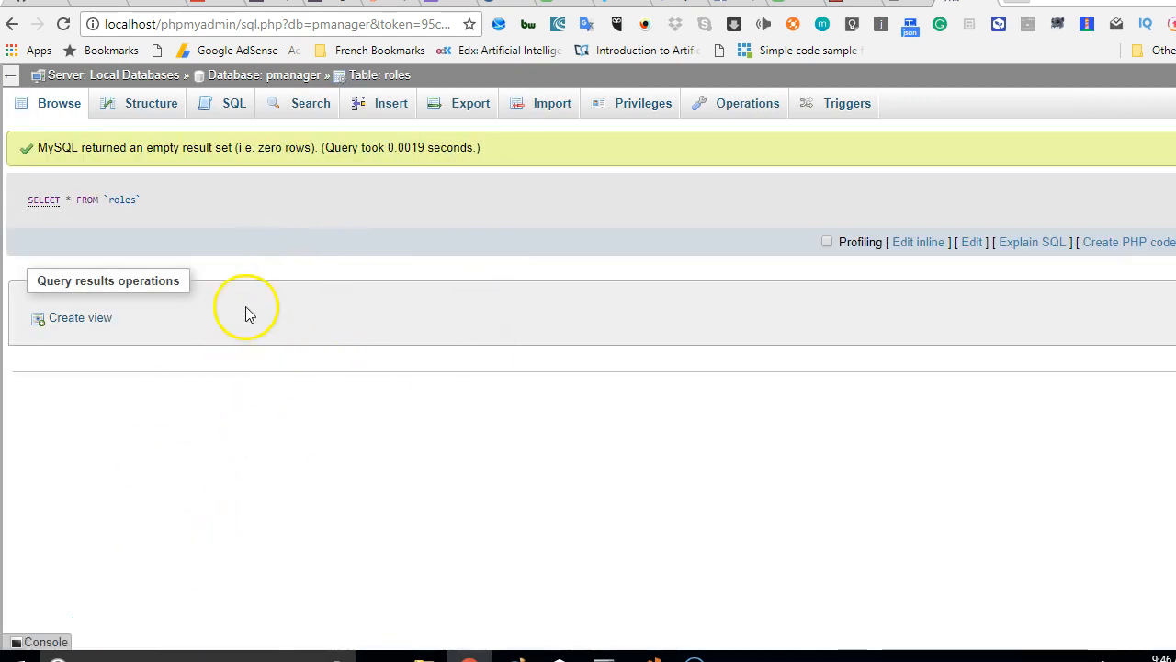
mouse_move(276, 380)
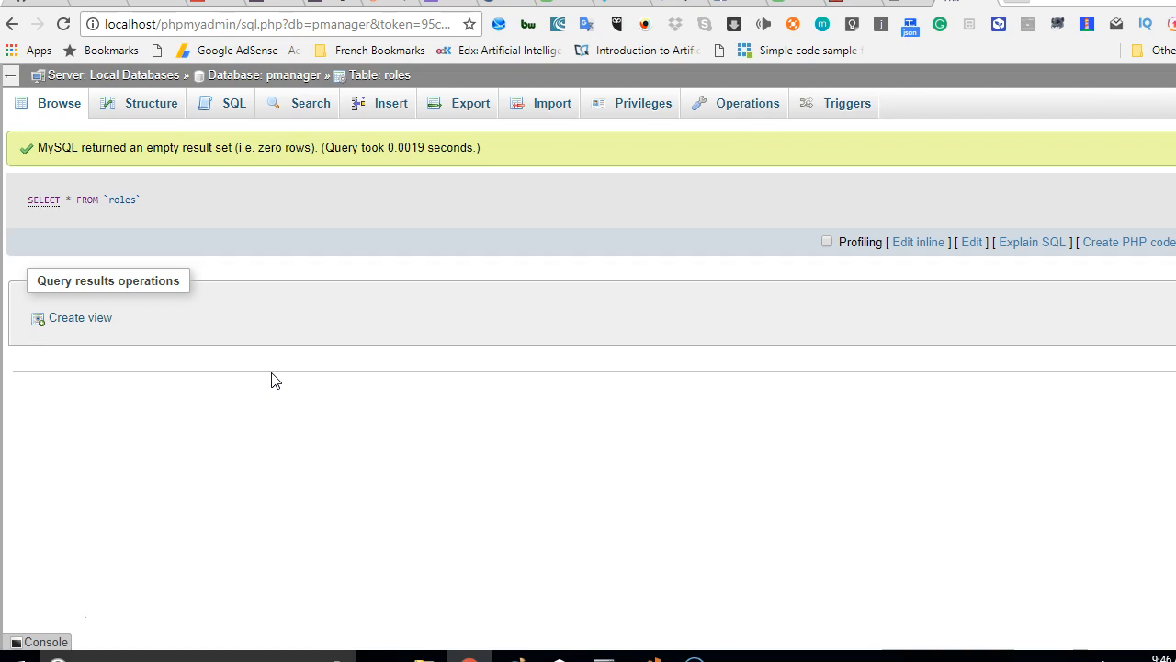
mouse_move(153, 103)
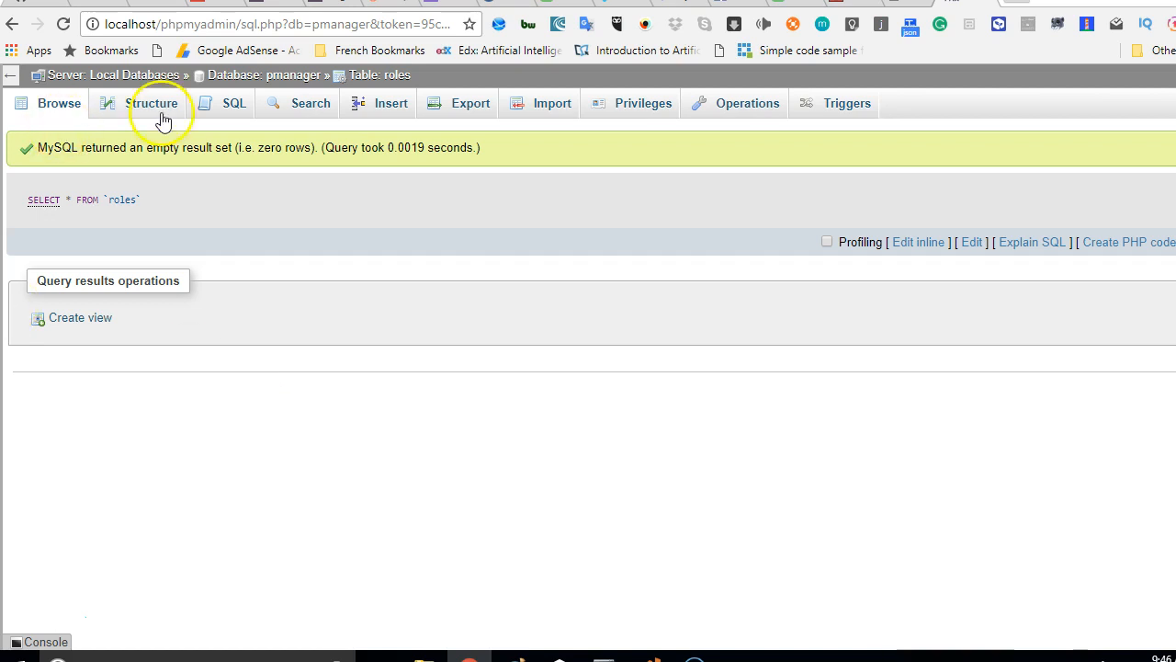
Show the roles table's column structure: id, name, created_at and updated_at.
left_click(380, 74)
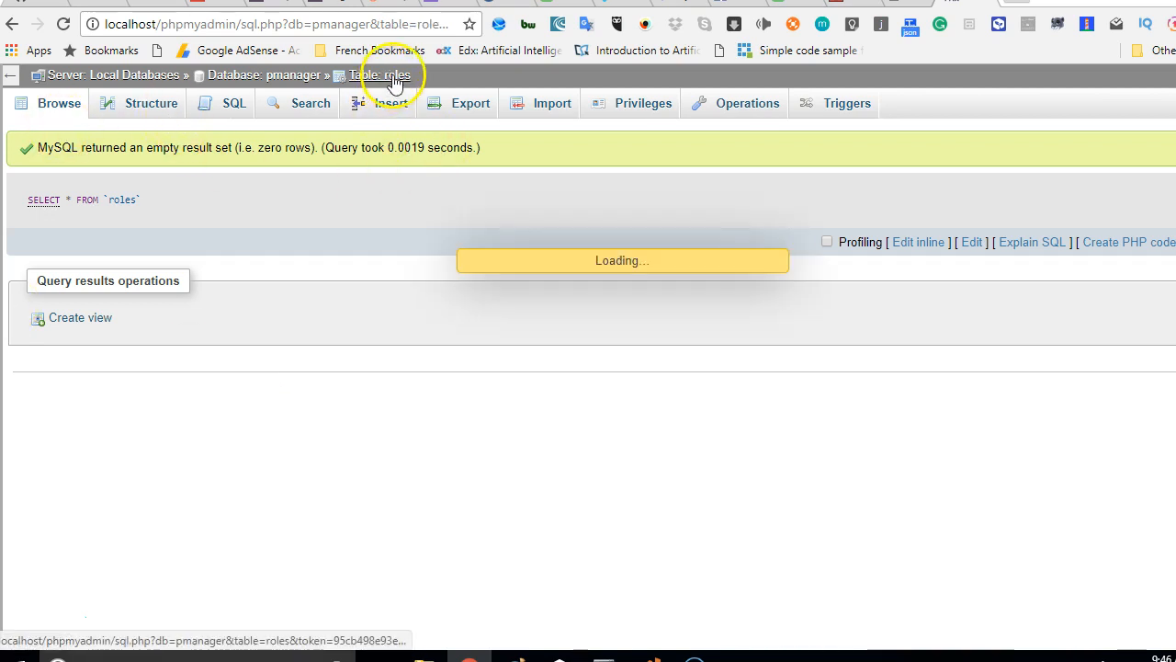
left_click(380, 75)
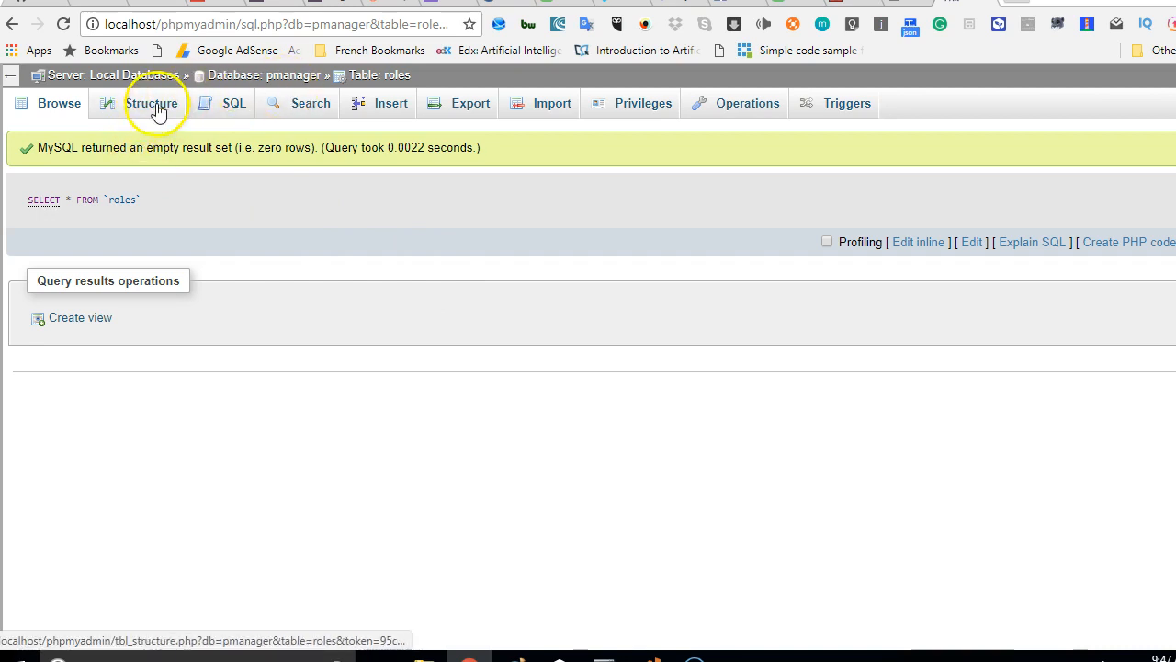
left_click(152, 103)
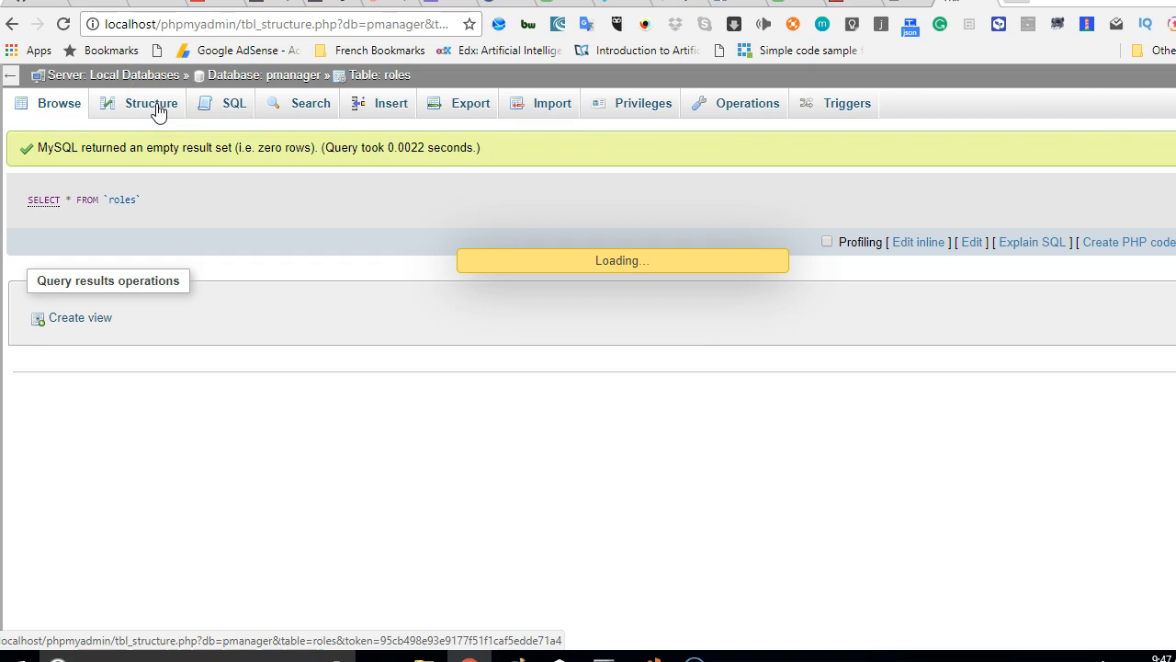
left_click(151, 103)
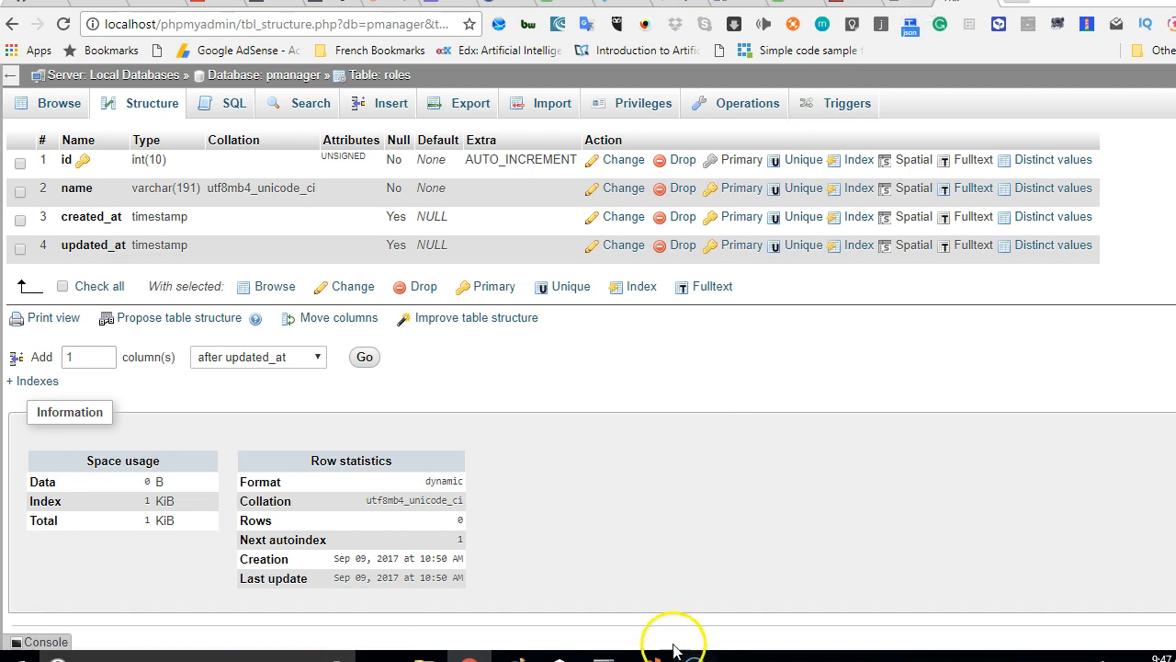
mouse_move(671, 337)
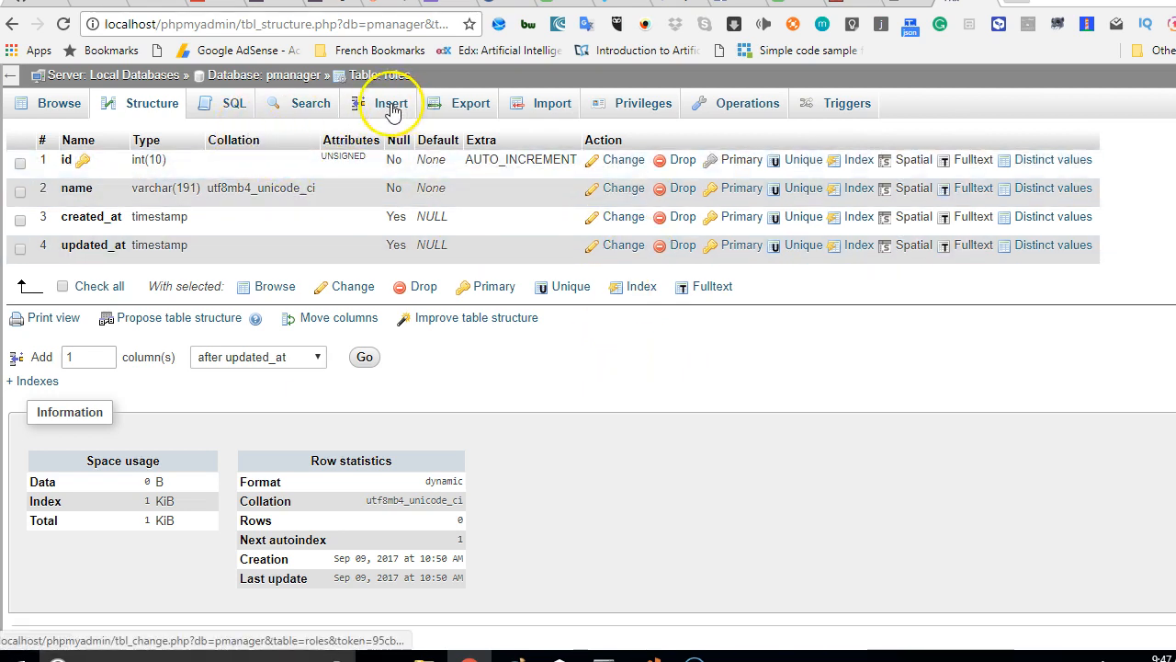
Insert two roles named Admin and moderators into the roles table.
left_click(391, 103)
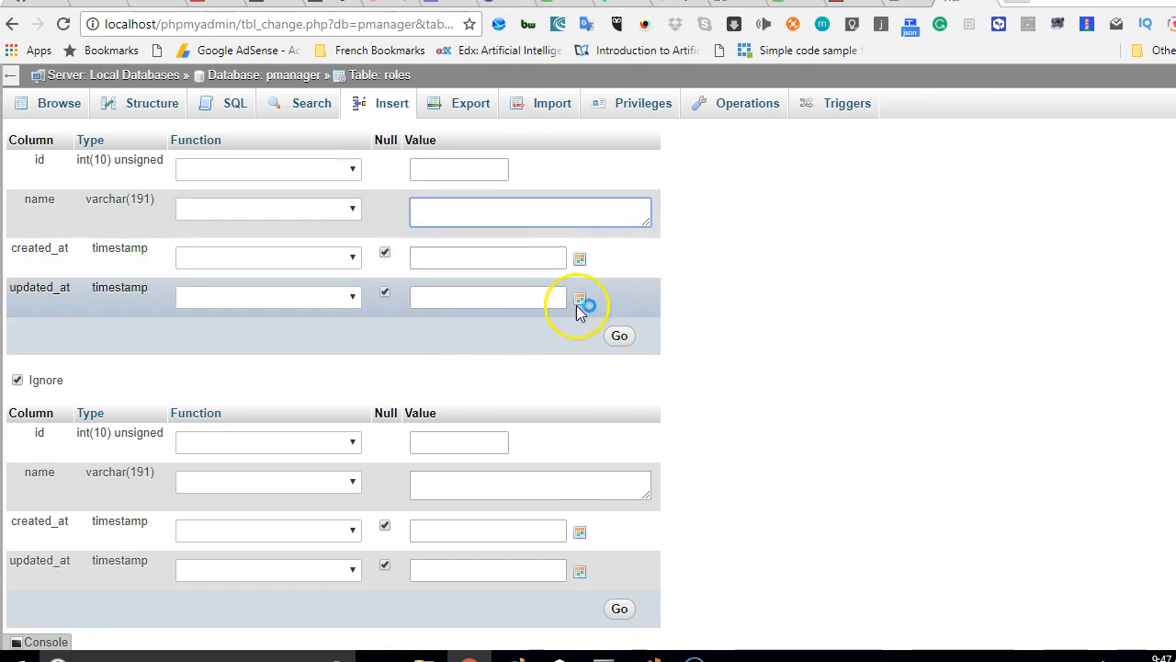
type("Admin")
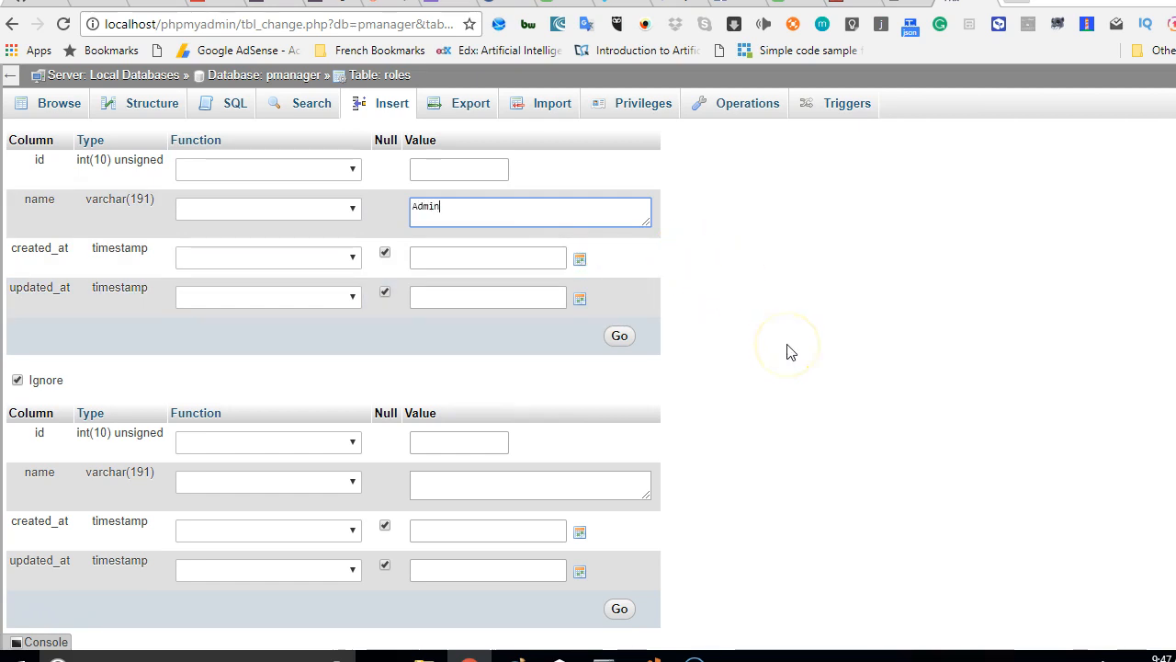
scroll("down", 3)
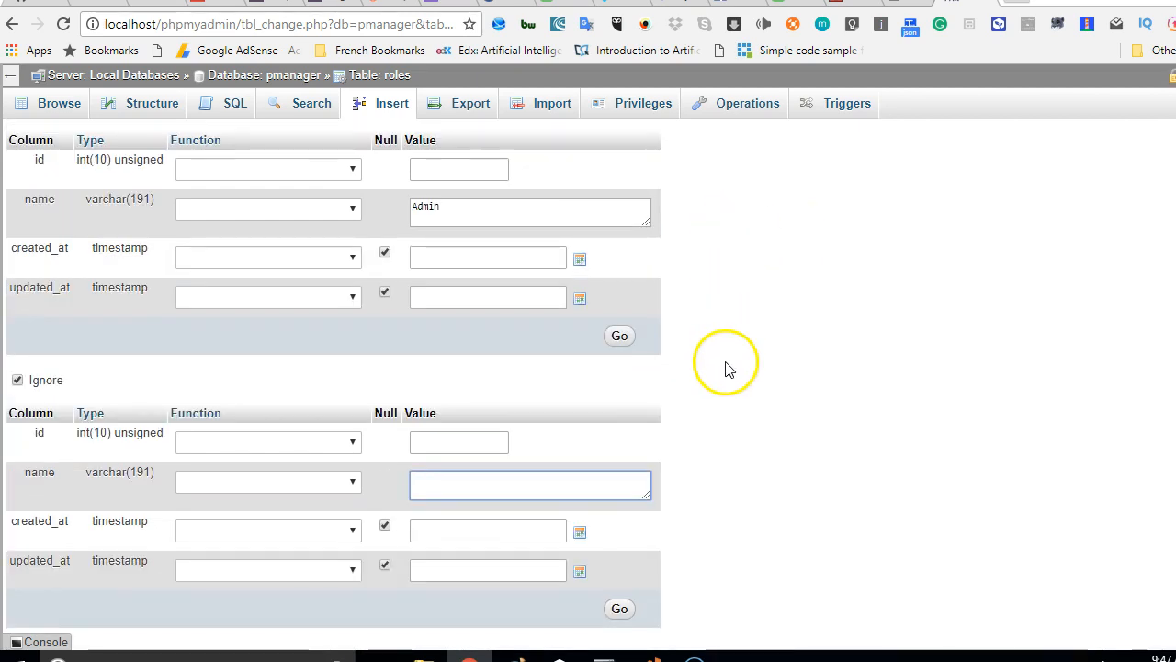
scroll("down", 3)
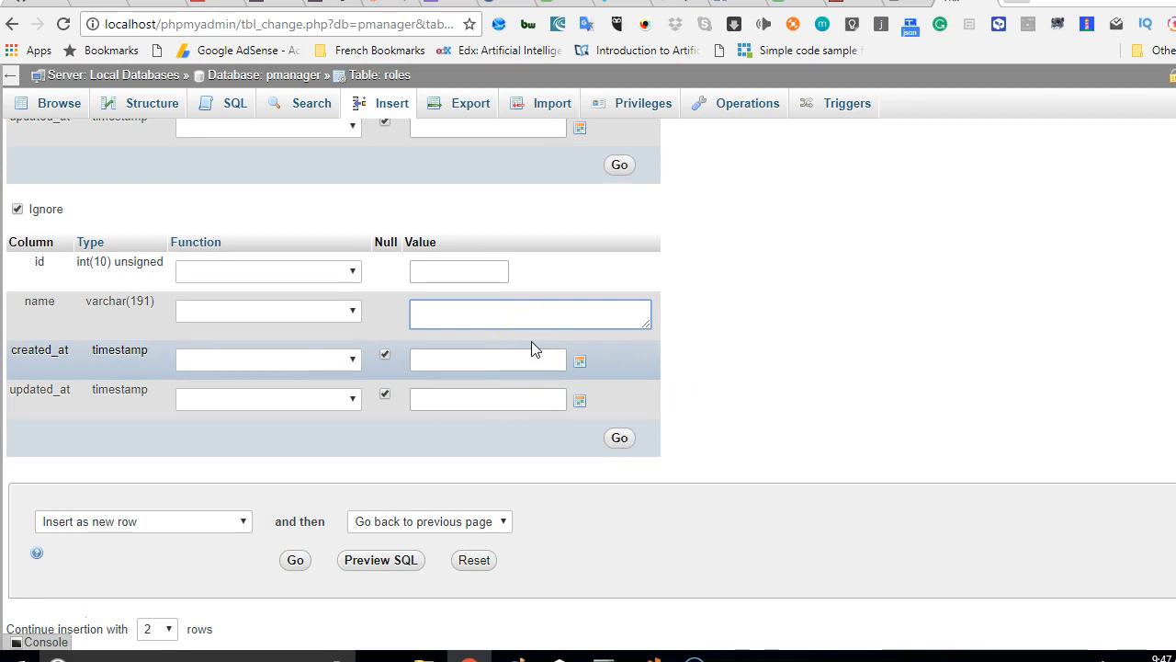
type("moderators")
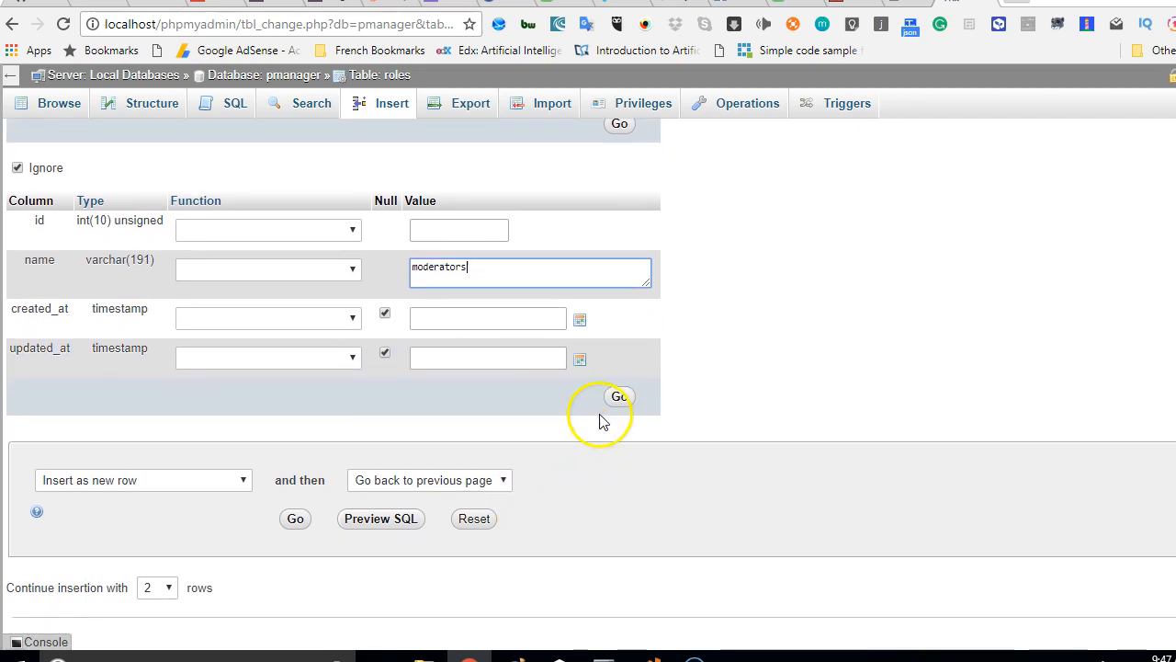
left_click(620, 396)
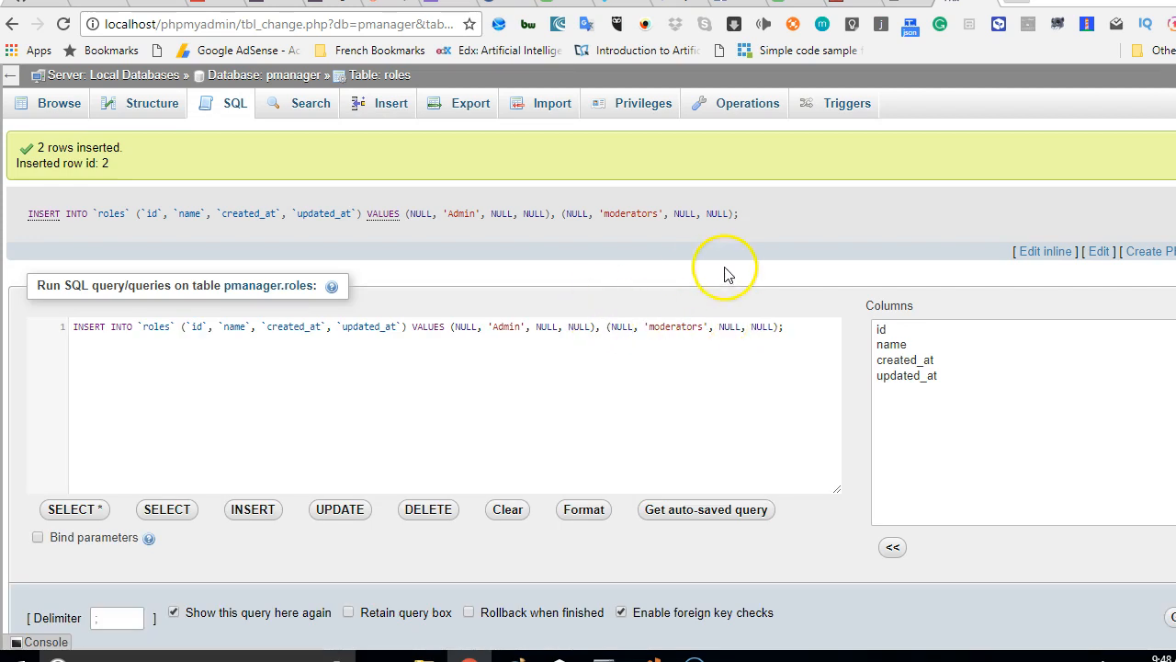
Insert a third role named user into the roles table.
left_click(390, 103)
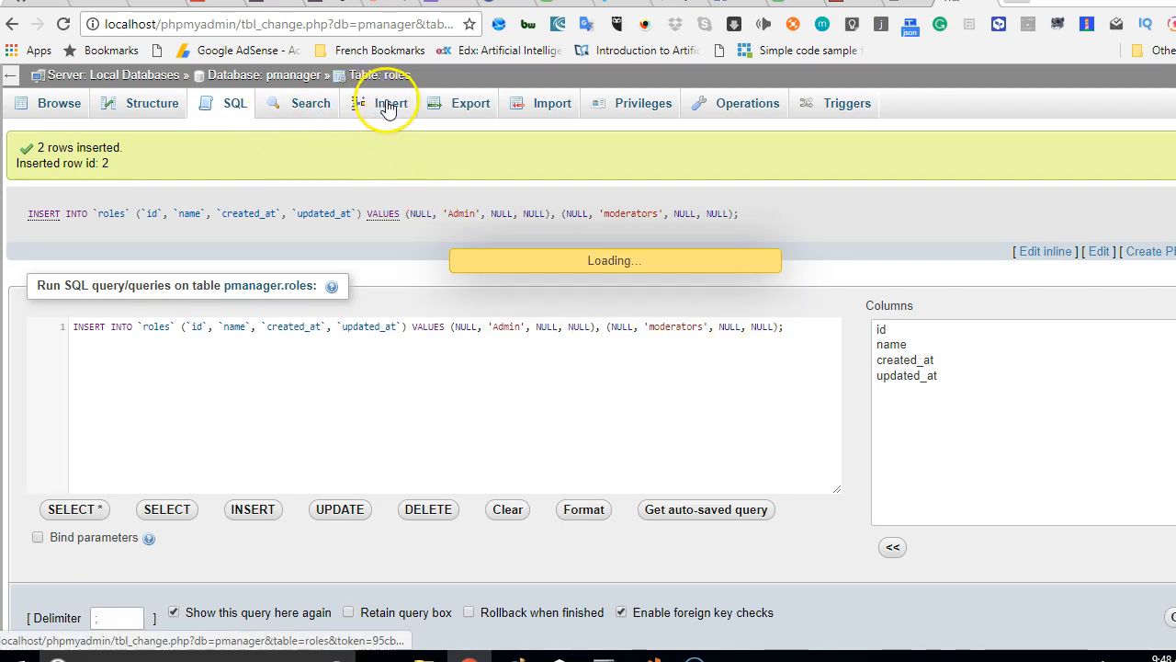
left_click(391, 103)
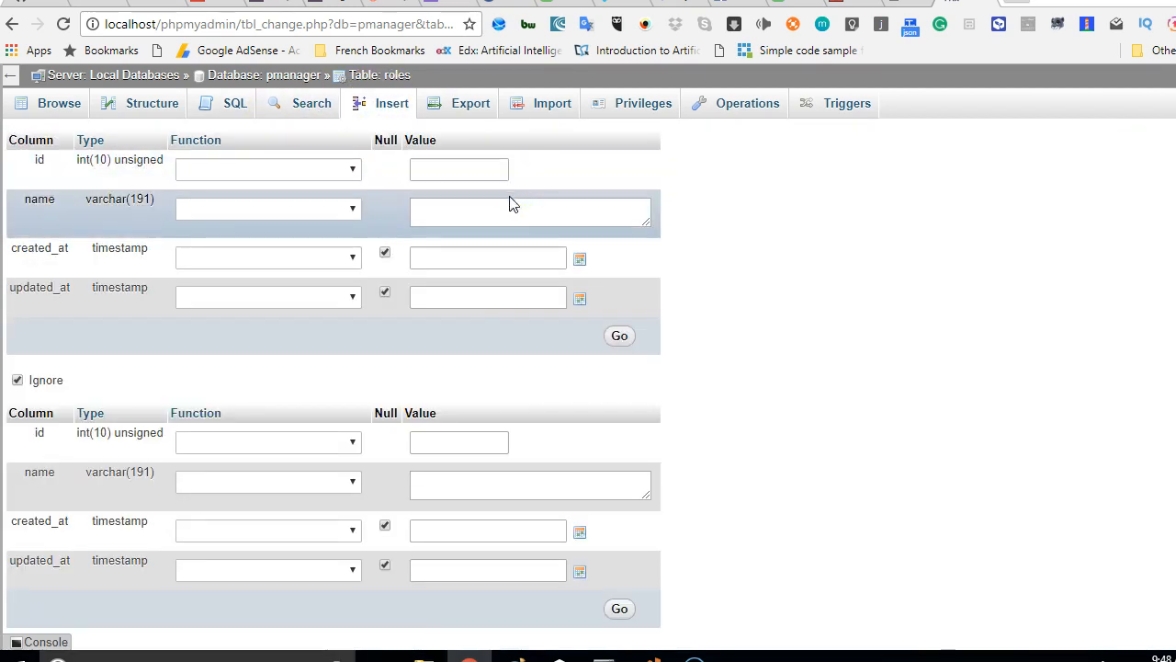
type("f1")
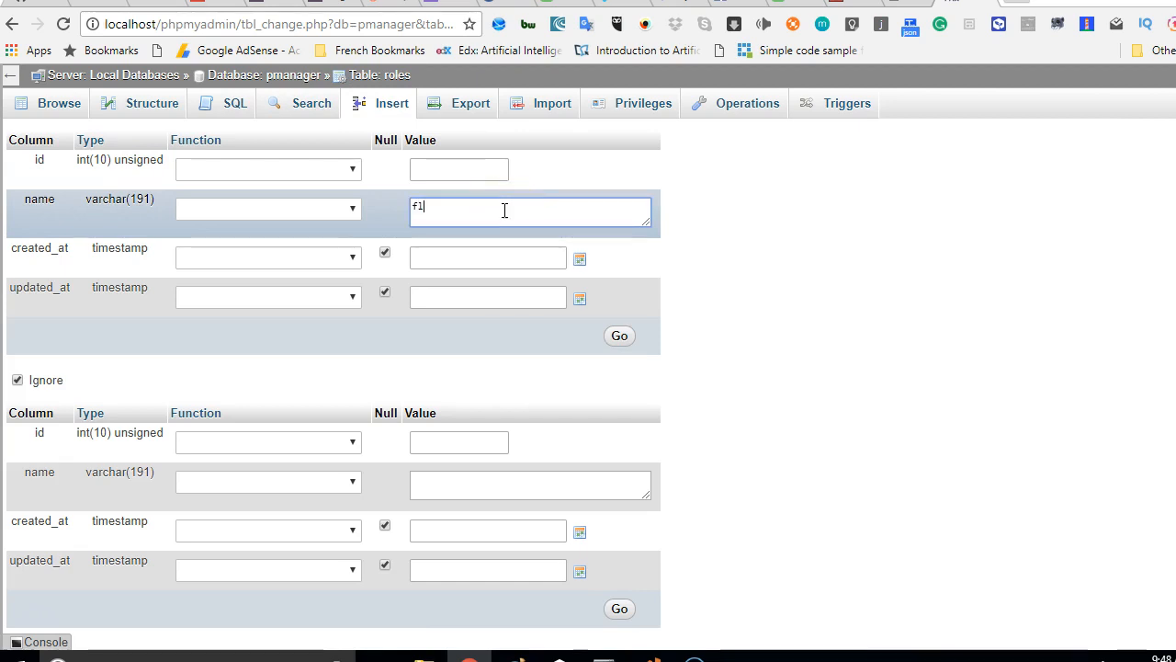
type("user")
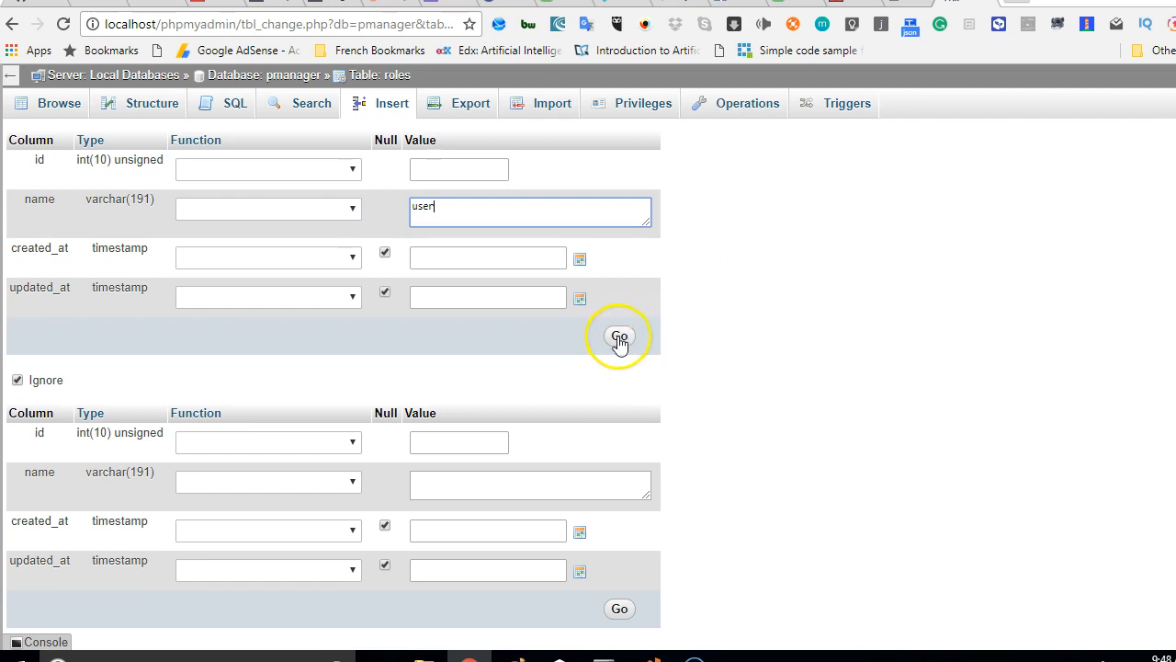
left_click(619, 336)
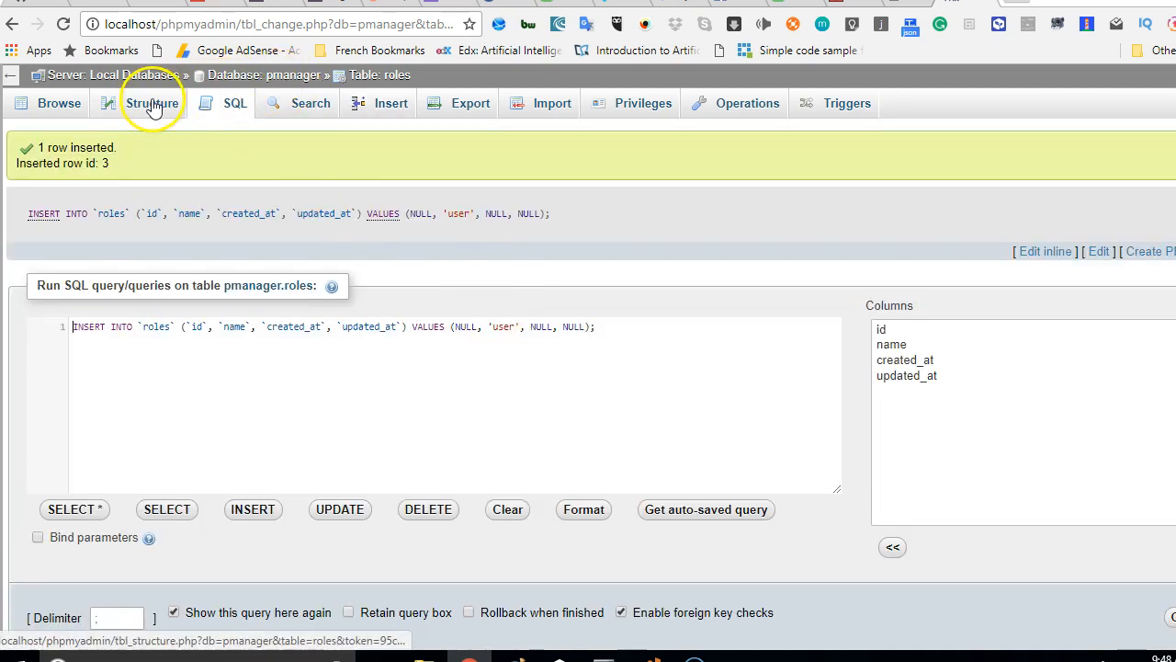
Browse the roles table to confirm Admin, moderators and user with ids 1 to 3.
left_click(58, 103)
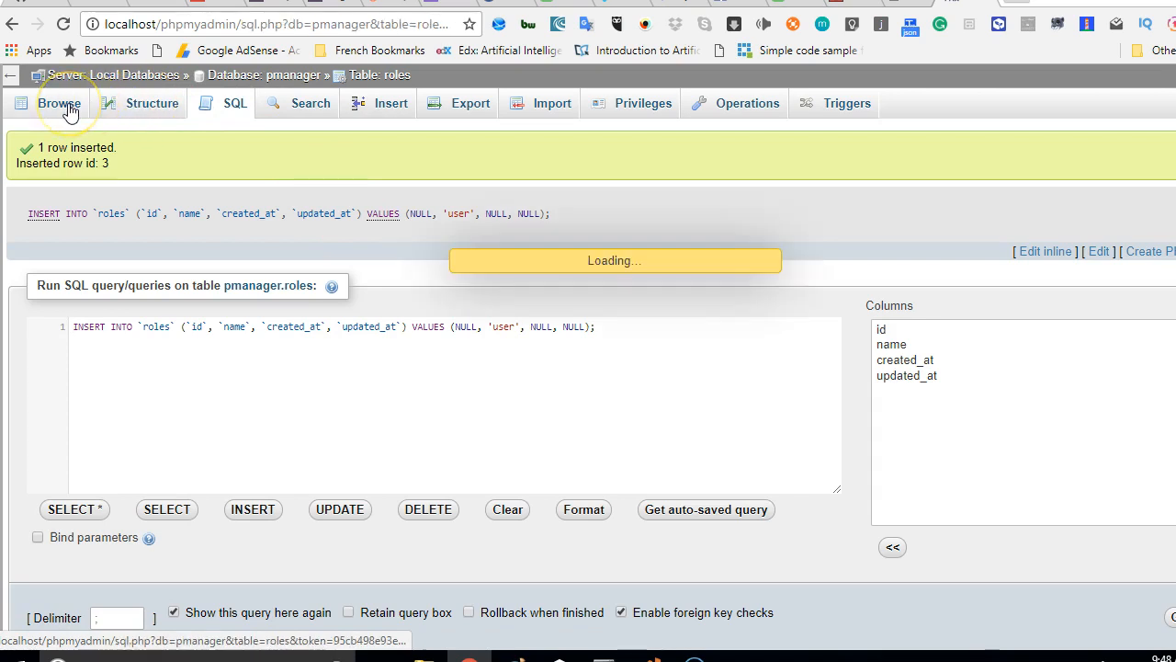
left_click(59, 103)
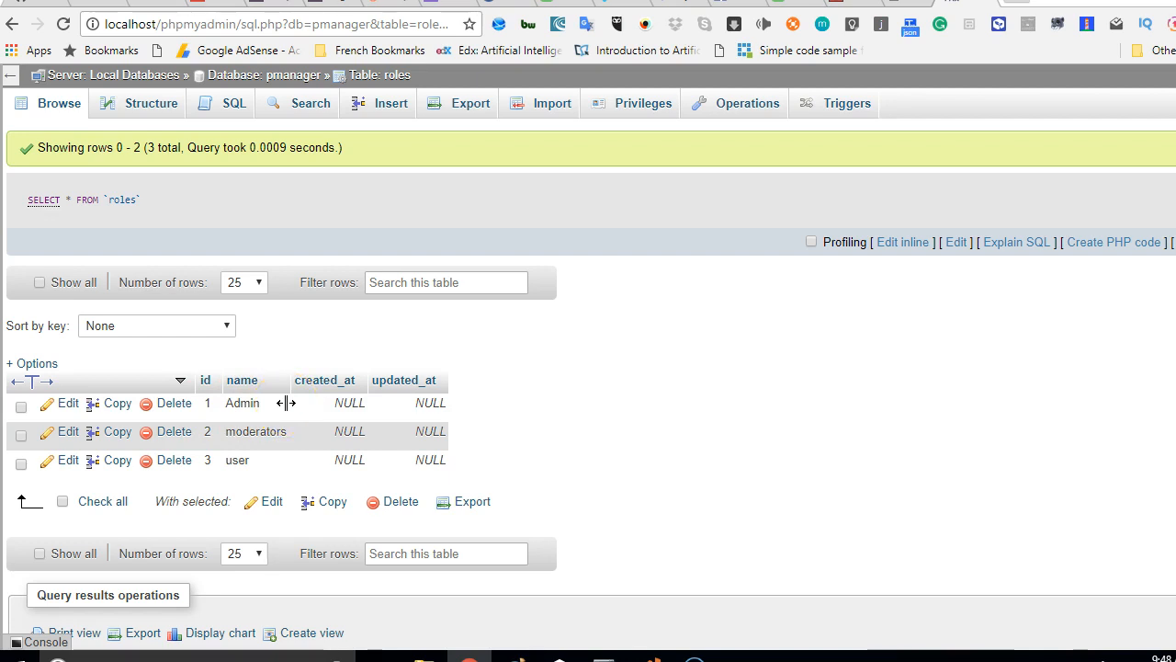
mouse_move(202, 442)
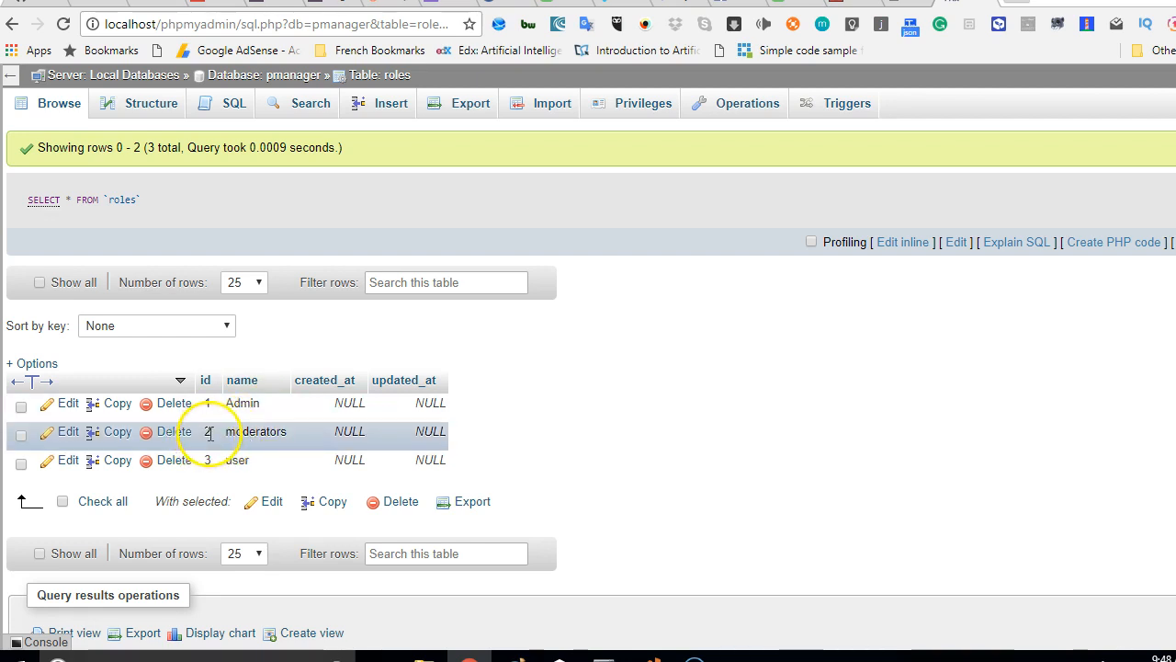
mouse_move(271, 432)
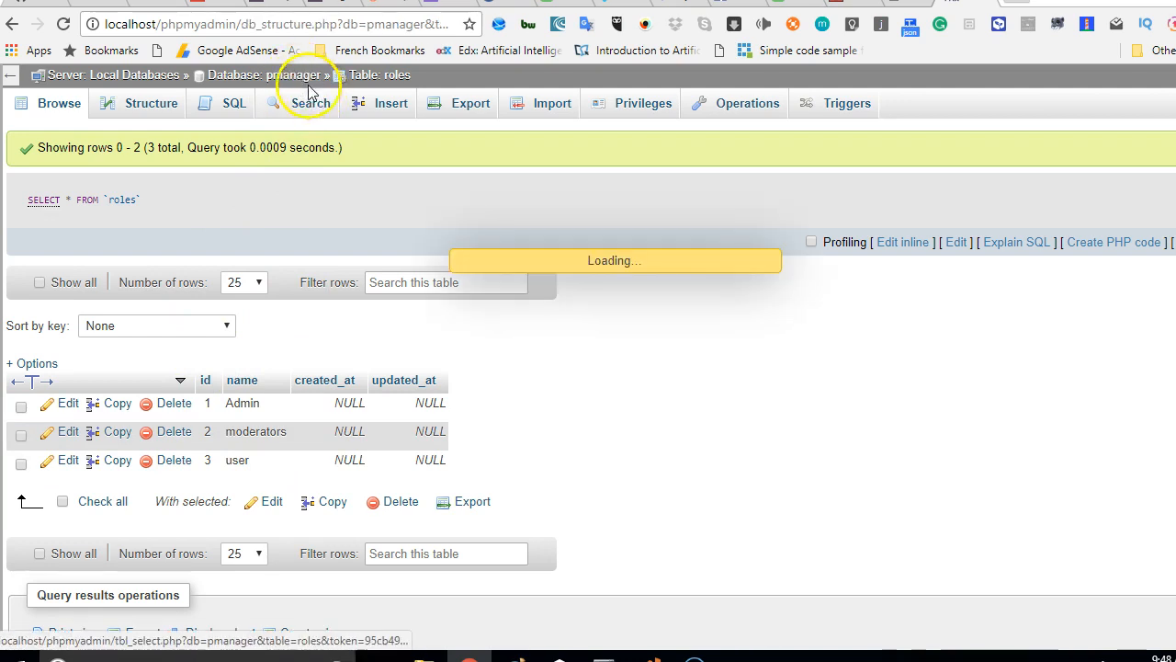
From the pmanager table list, show the users table's structure including the role_id column.
left_click(296, 74)
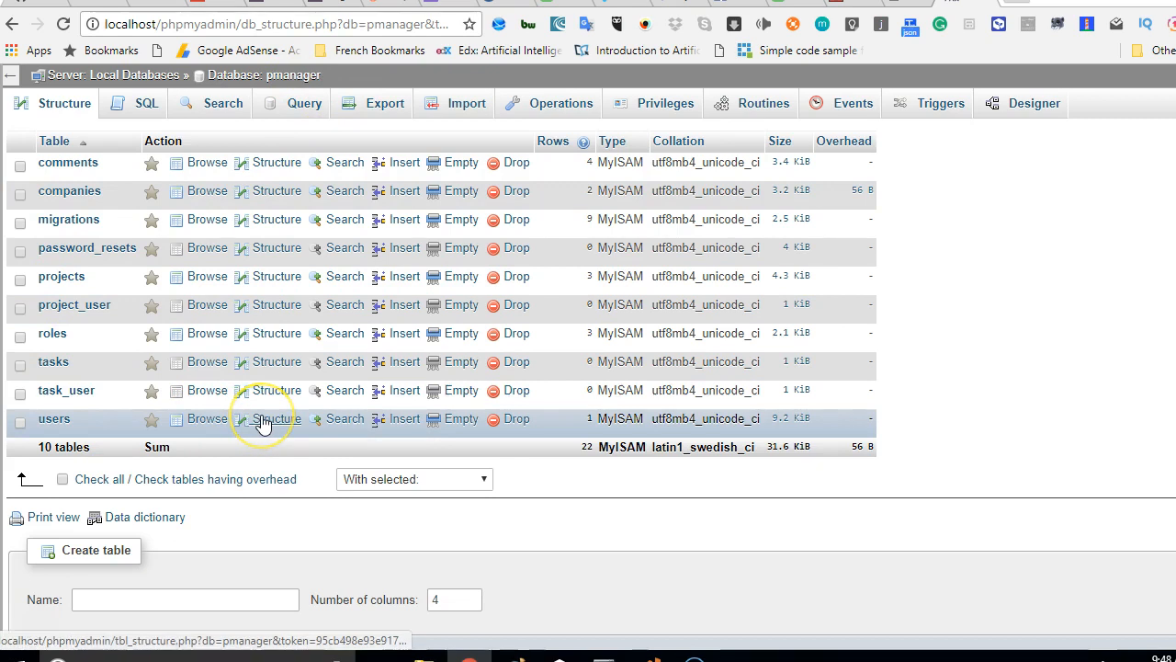
left_click(276, 418)
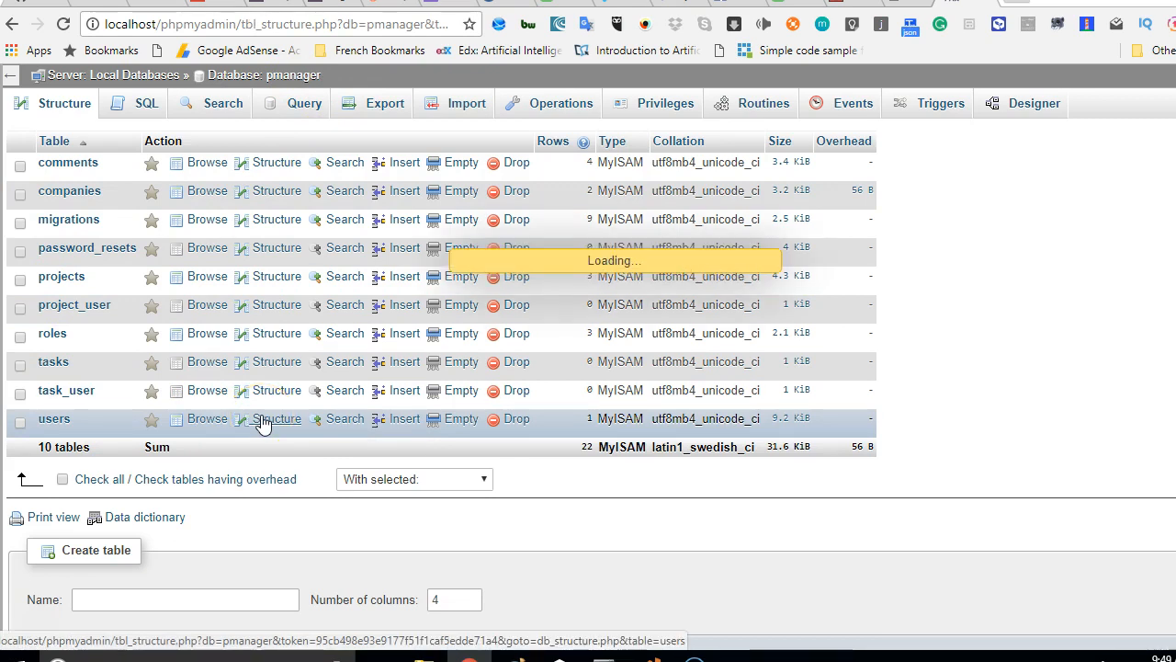
left_click(276, 418)
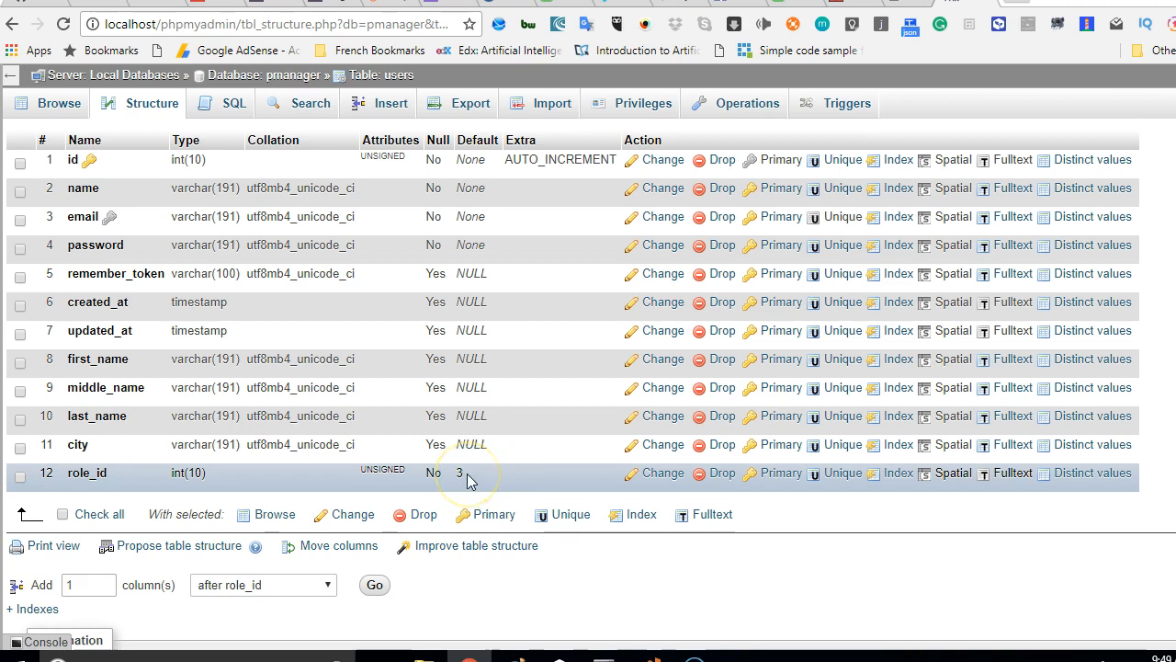
mouse_move(528, 331)
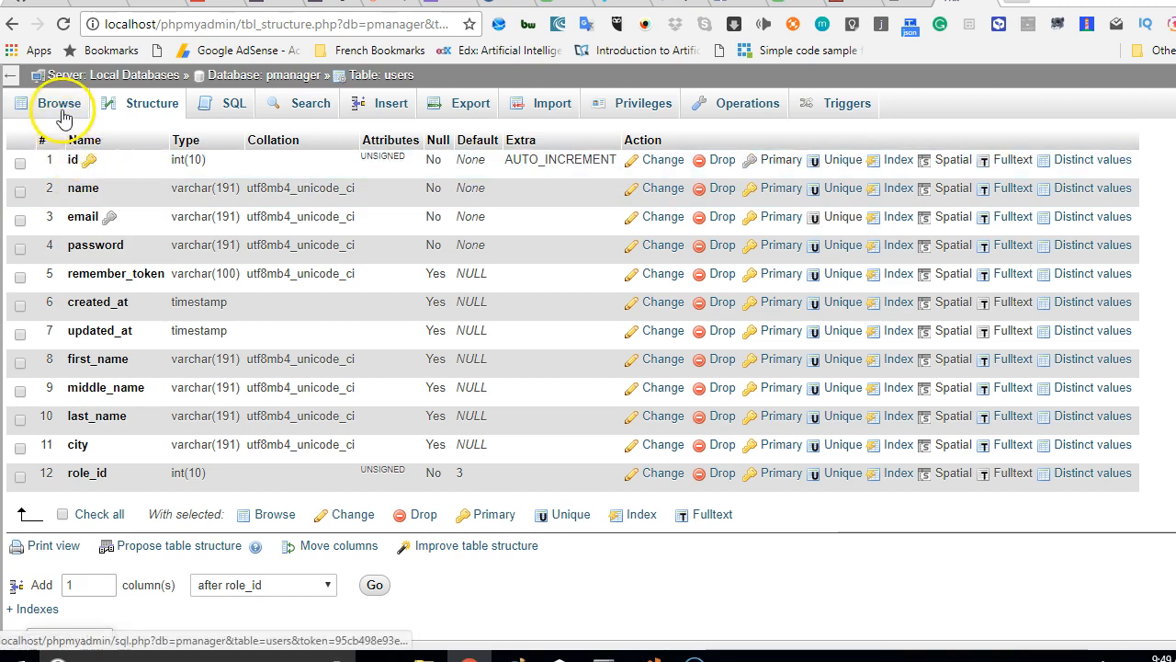
Browse the users table's single row and inspect its role_id value of 3.
left_click(58, 103)
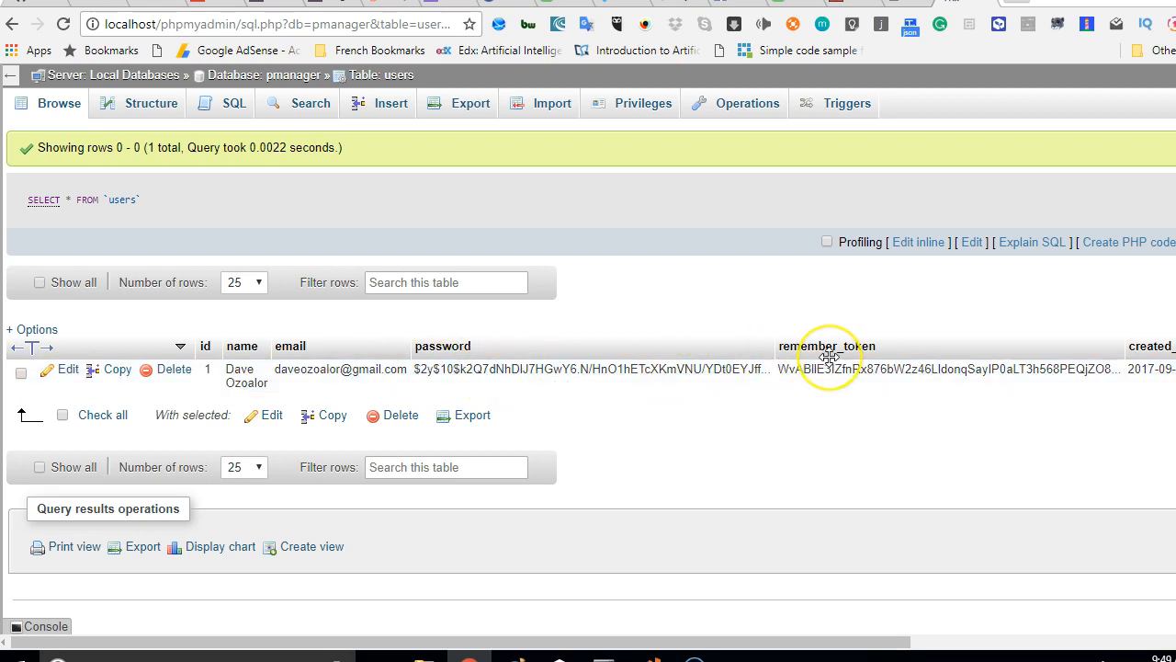
scroll("right", 3)
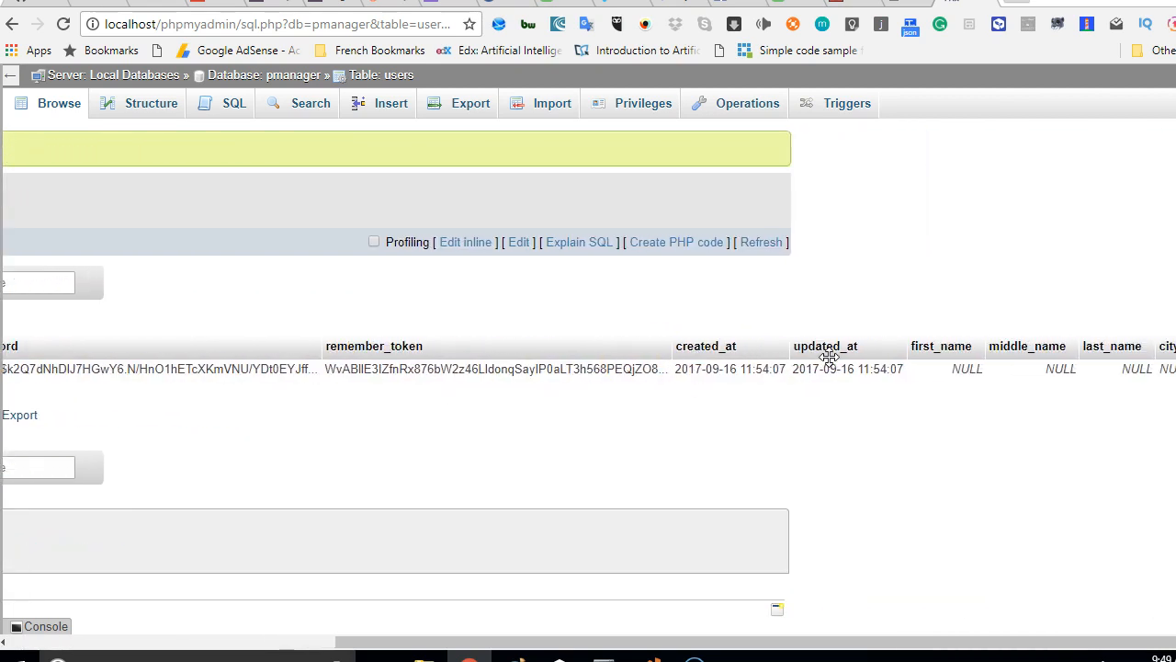
mouse_move(1009, 136)
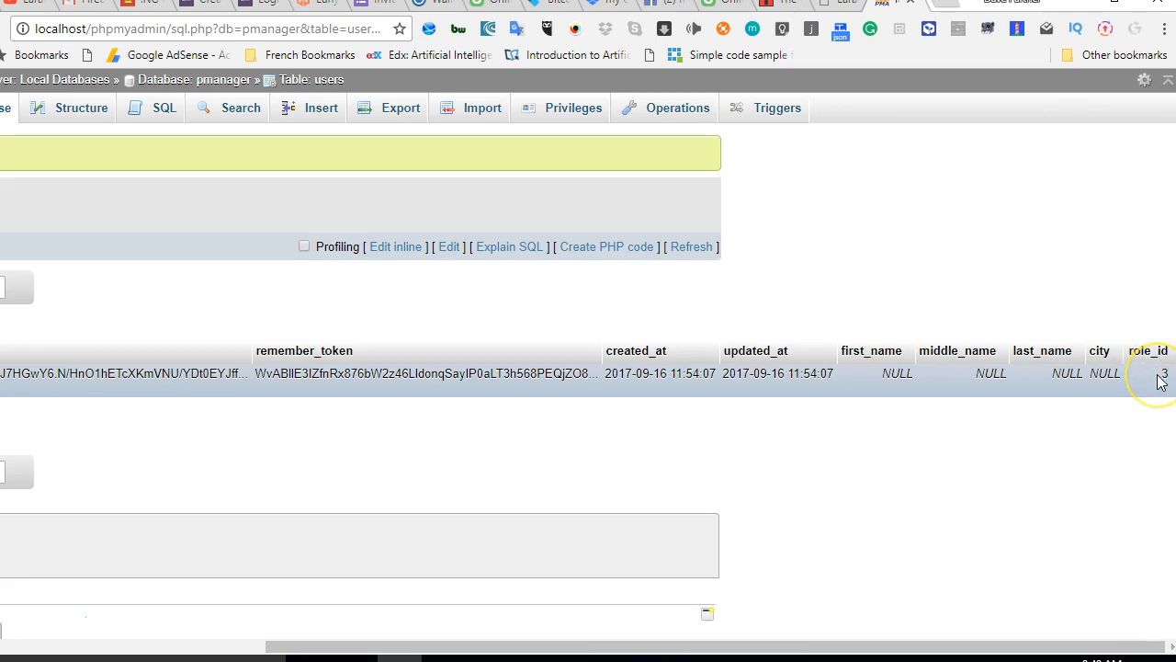
double_click(1163, 373)
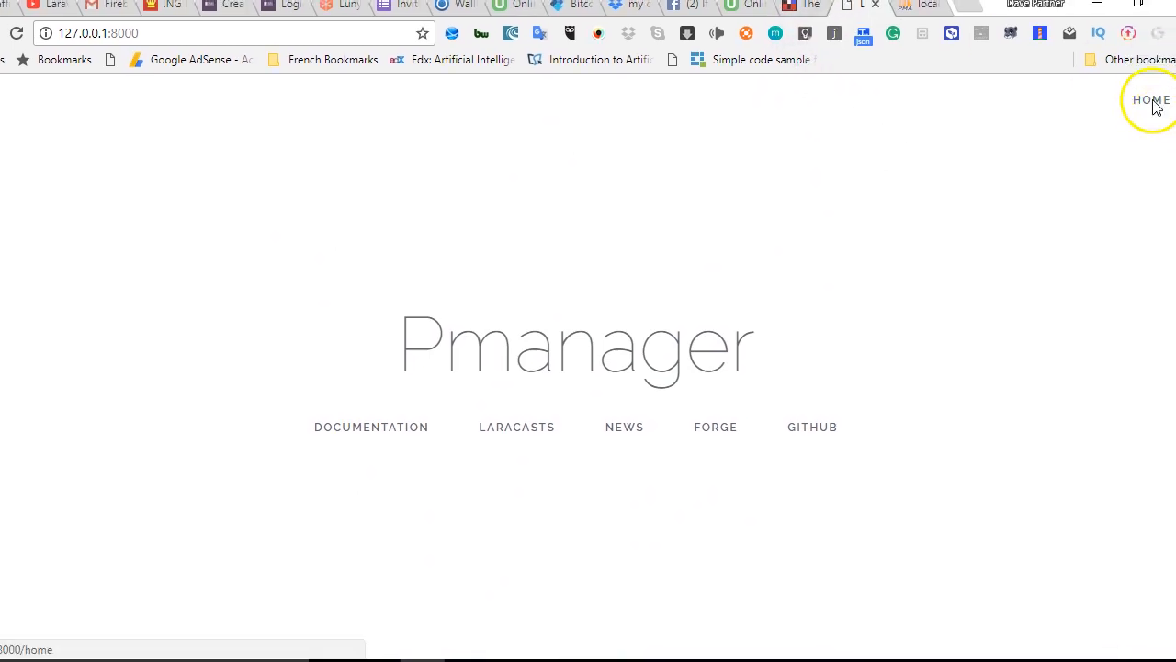
left_click(1152, 100)
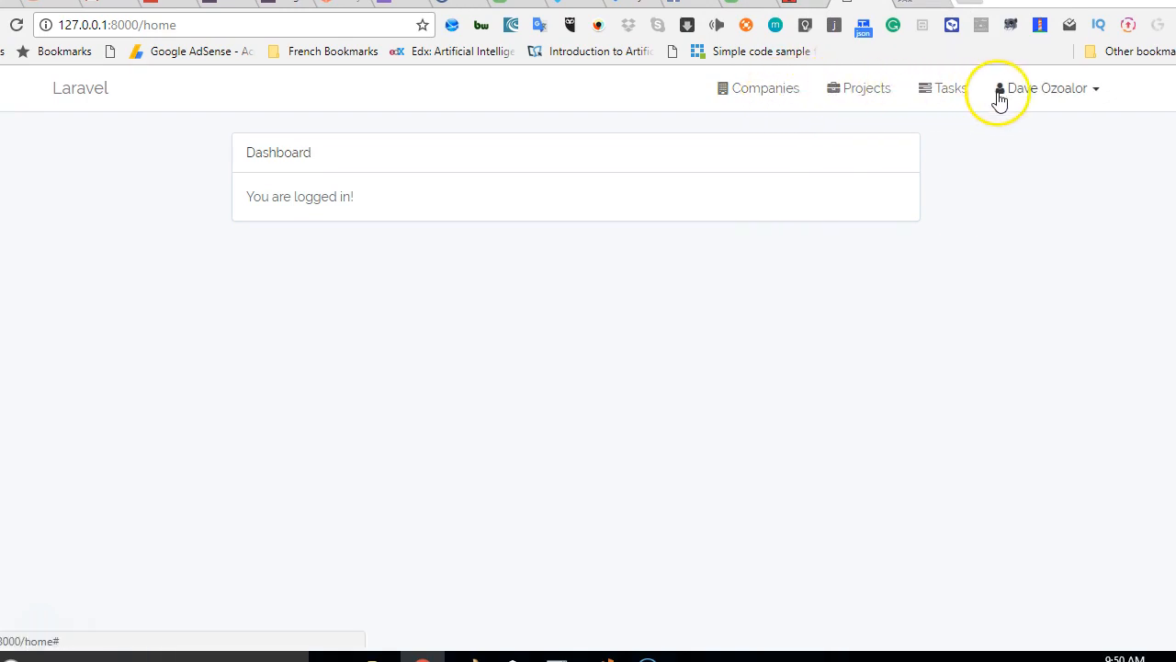
left_click(1048, 88)
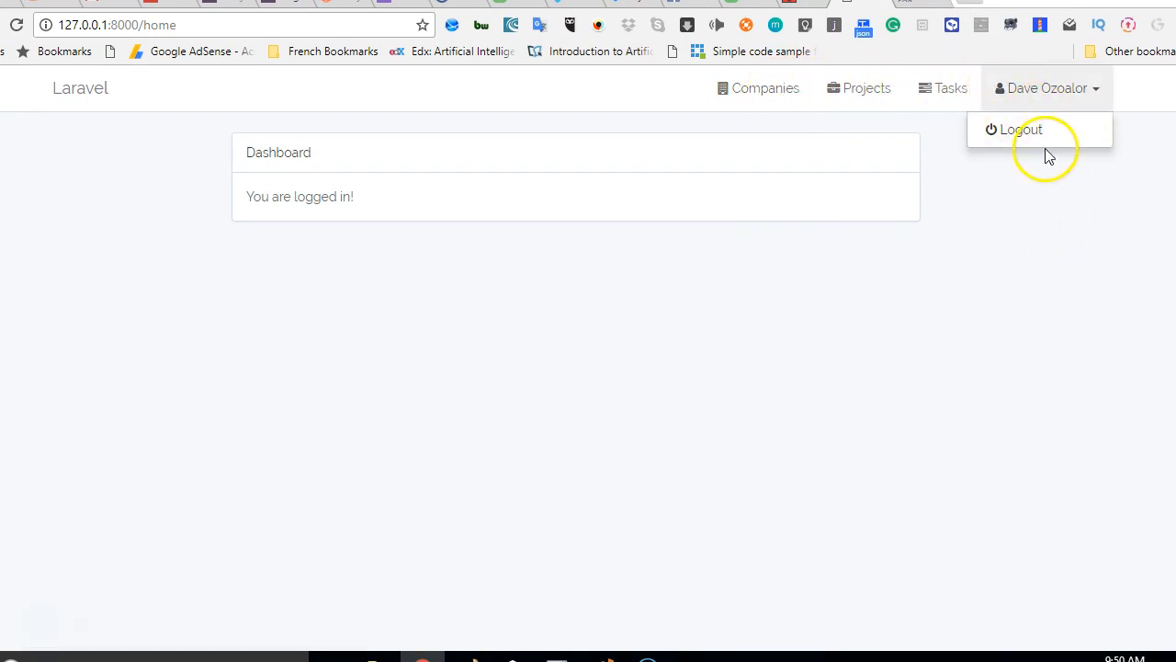
mouse_move(951, 88)
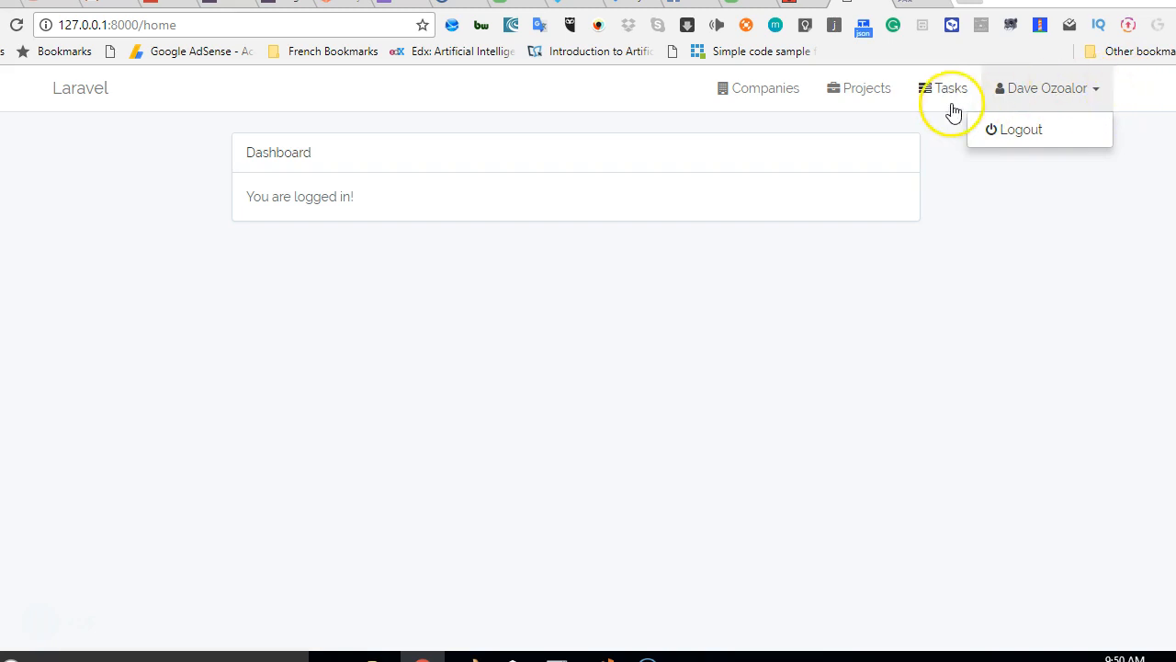
mouse_move(639, 570)
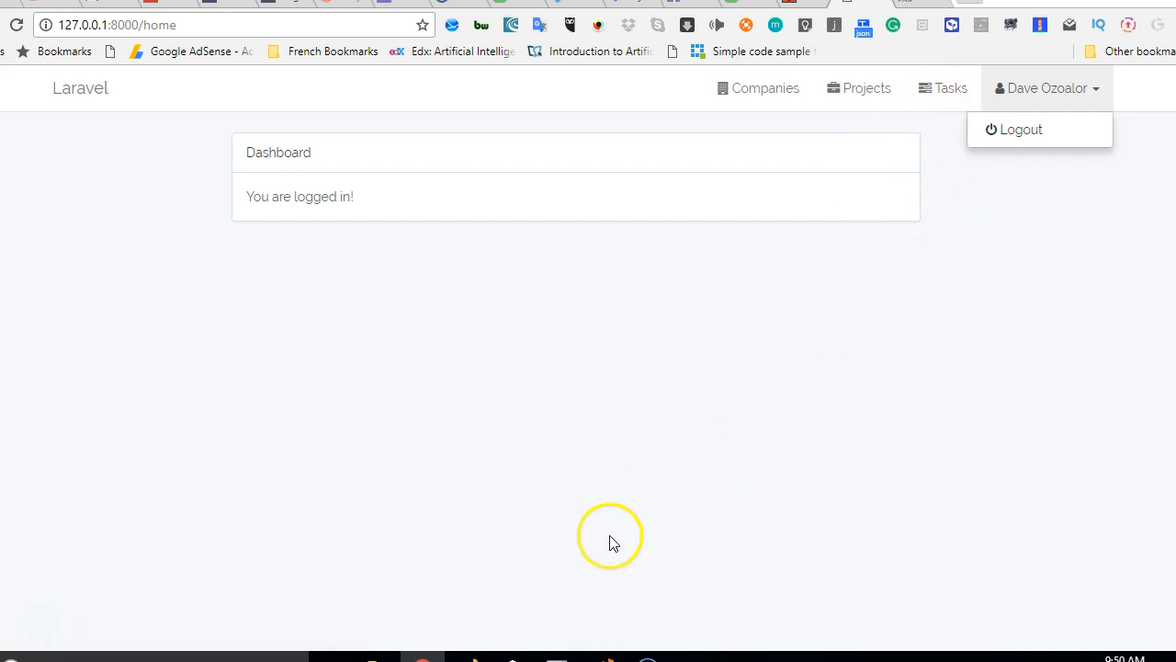
mouse_move(979, 51)
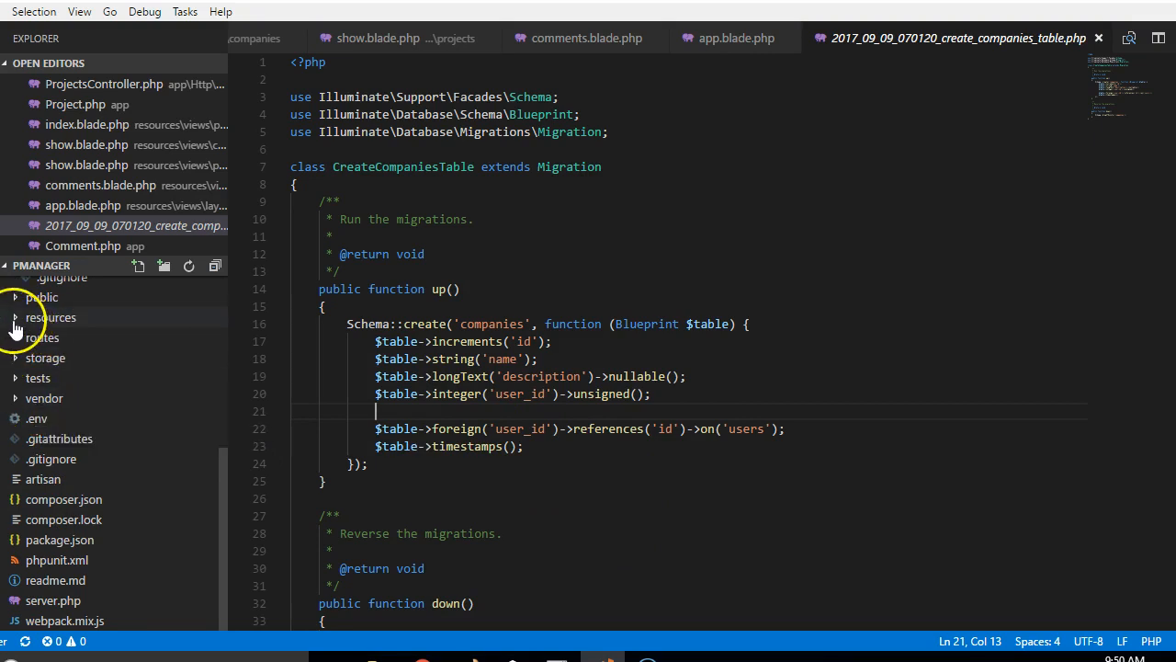
Locate app.blade.php under resources/views/layouts in the Explorer.
left_click(50, 317)
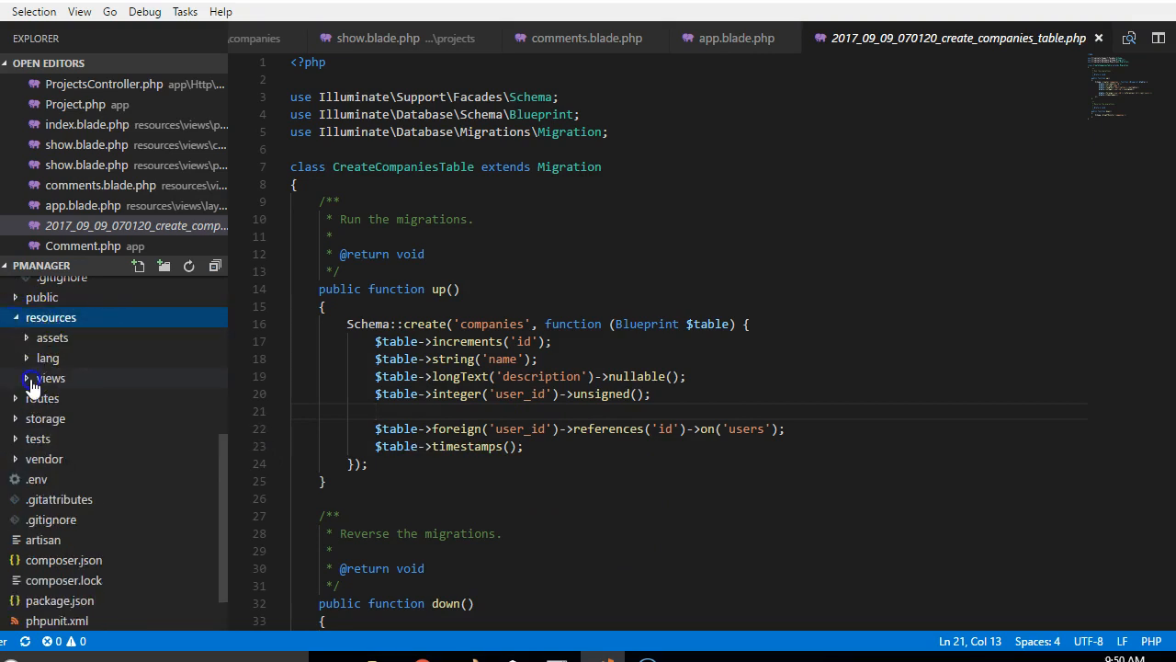
left_click(50, 378)
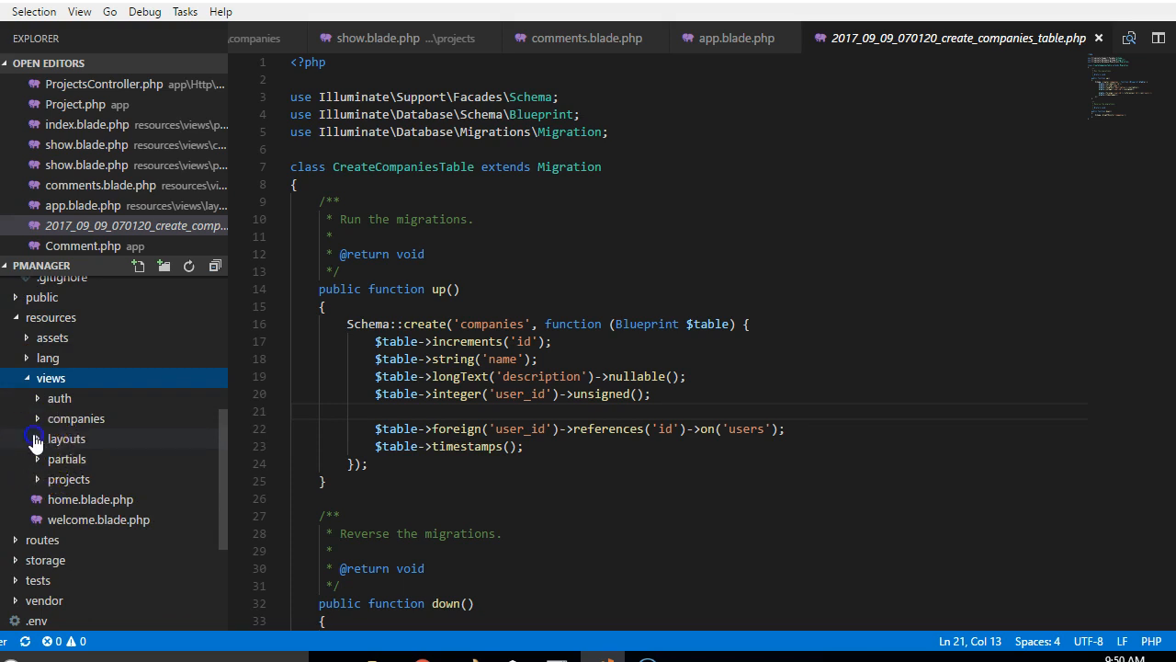
left_click(67, 438)
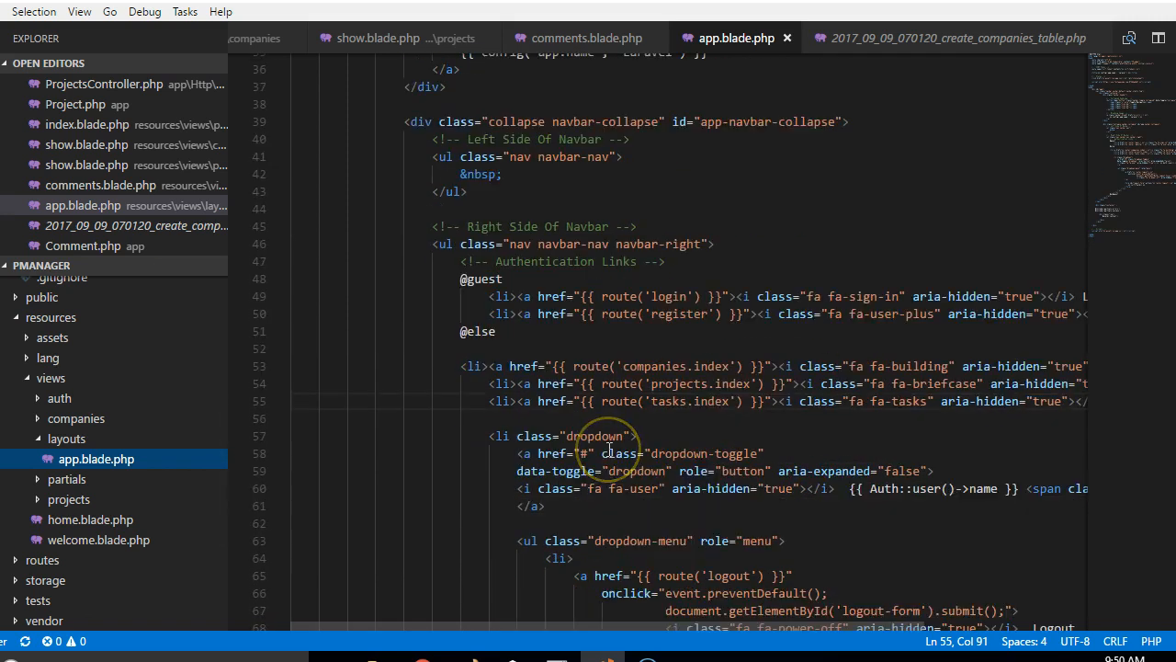
scroll("down", 3)
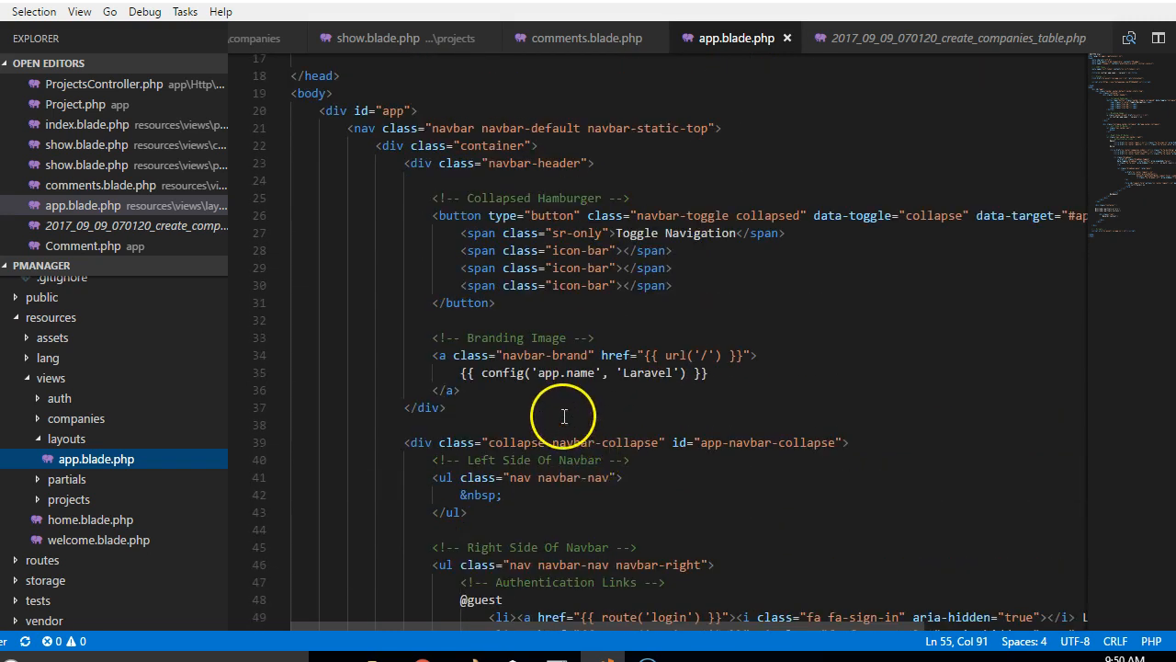
scroll("down", 3)
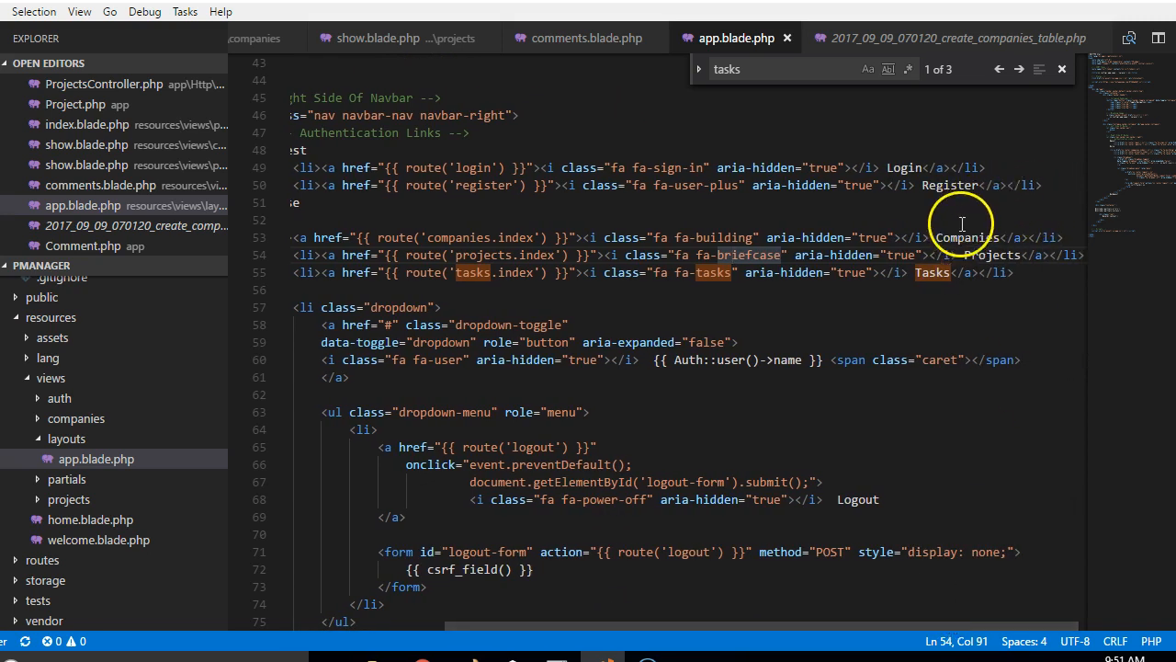
mouse_move(746, 329)
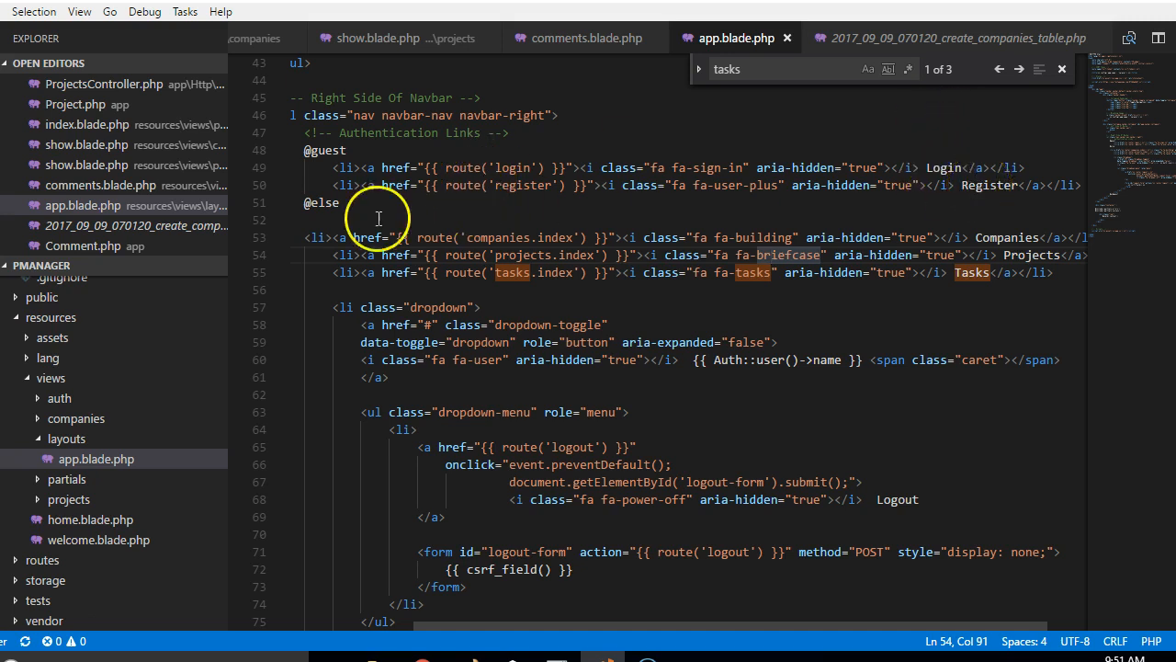
mouse_move(344, 209)
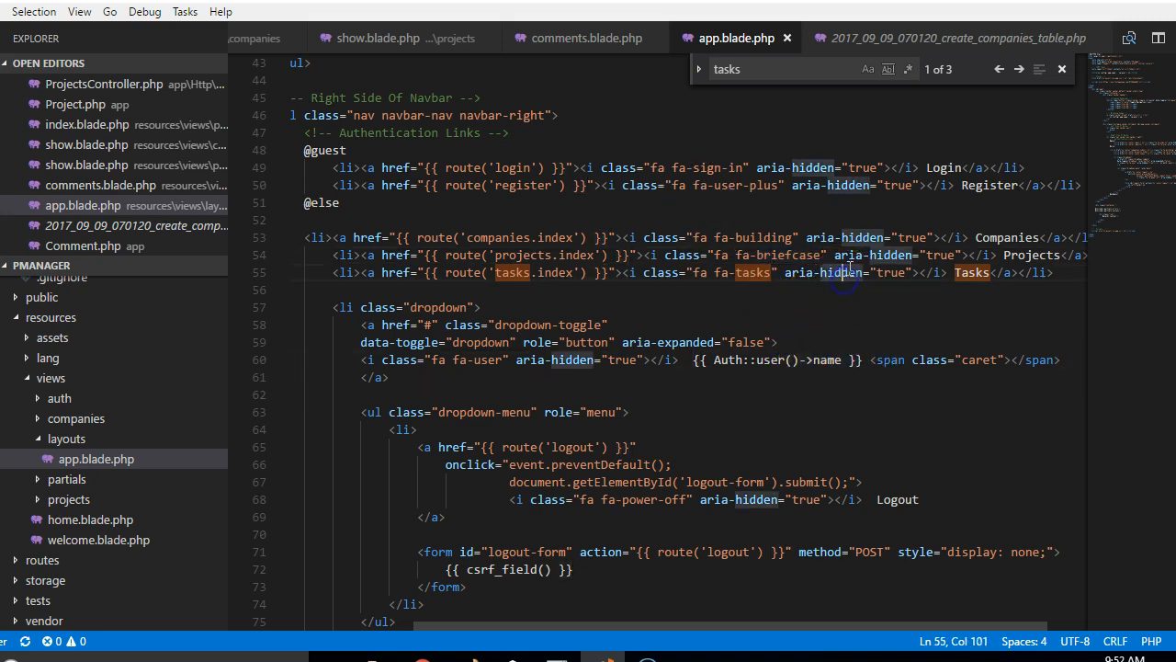
mouse_move(864, 299)
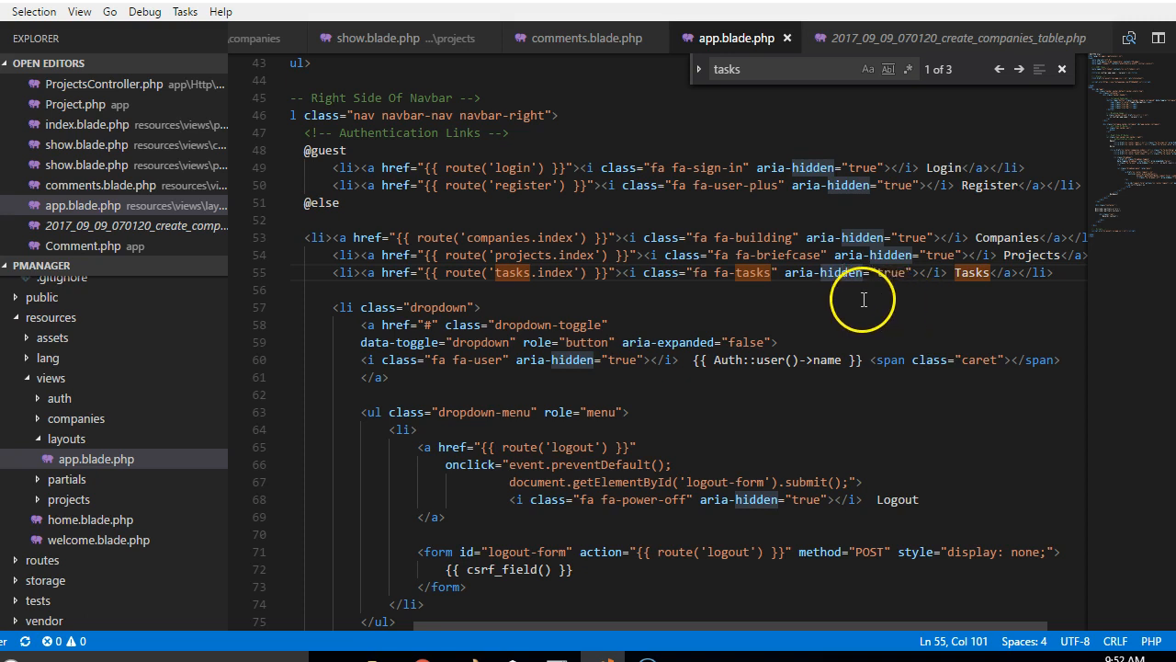
Scroll app.blade.php to the right-side navbar markup with the user dropdown block.
scroll("down", 3)
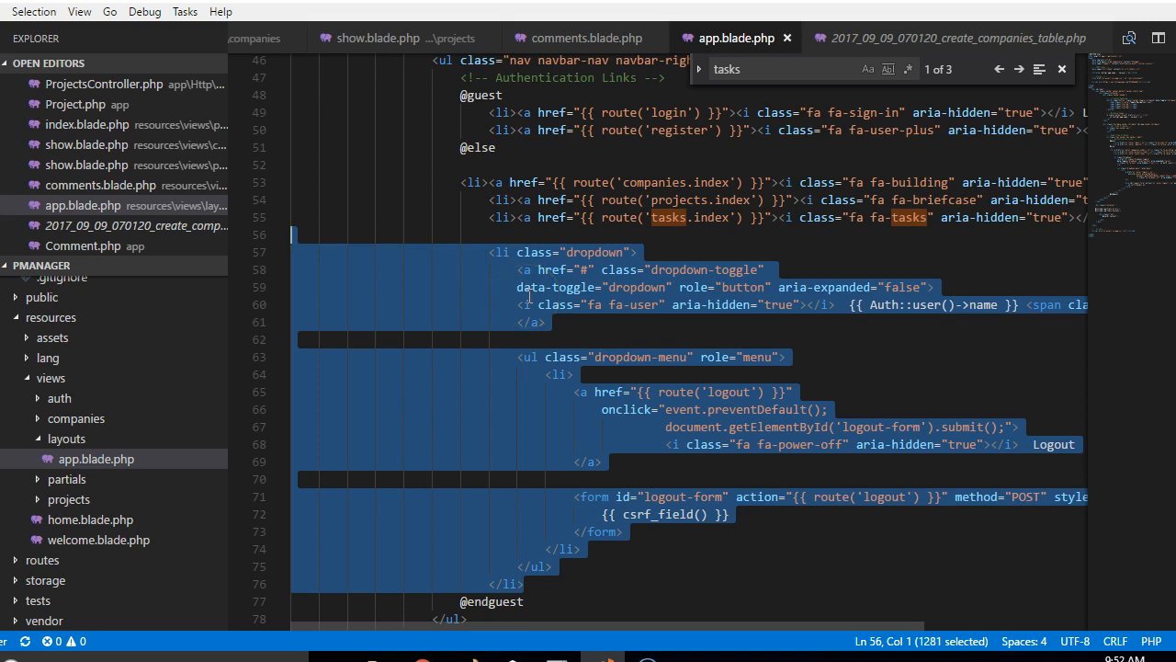
type("vv")
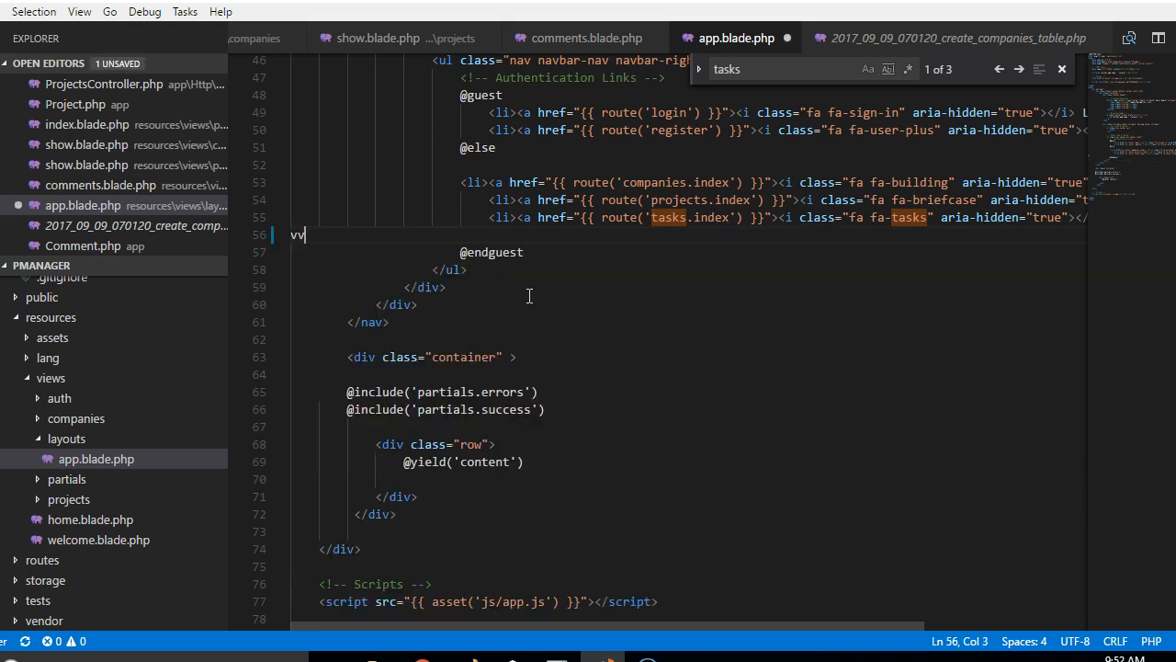
type("z")
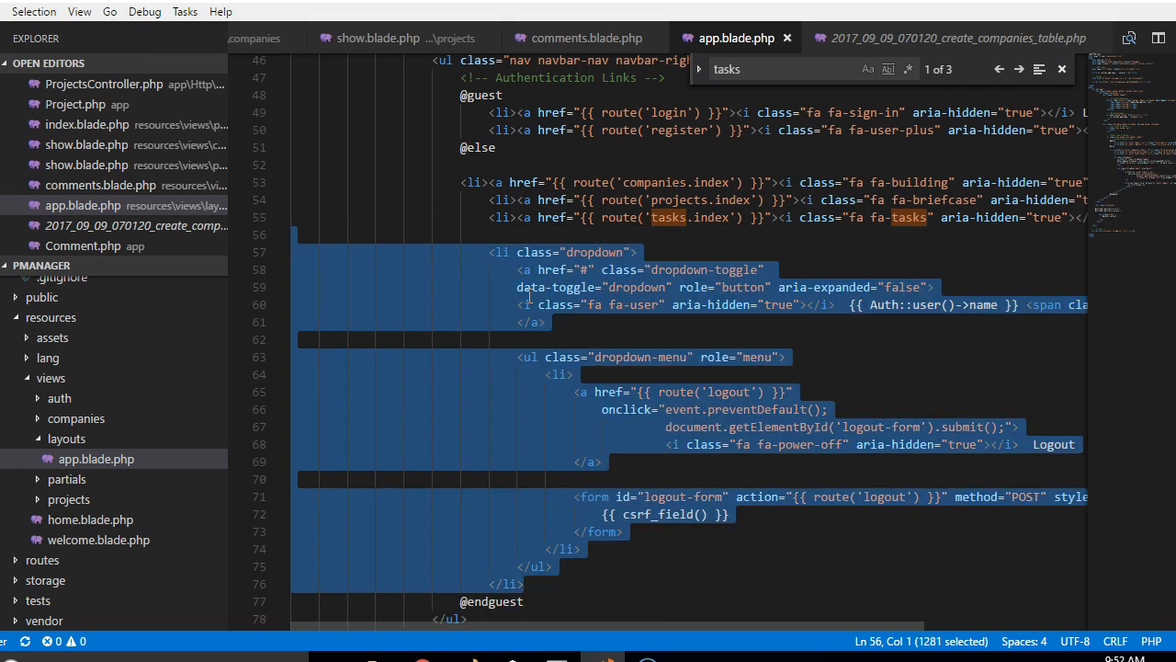
left_click(872, 272)
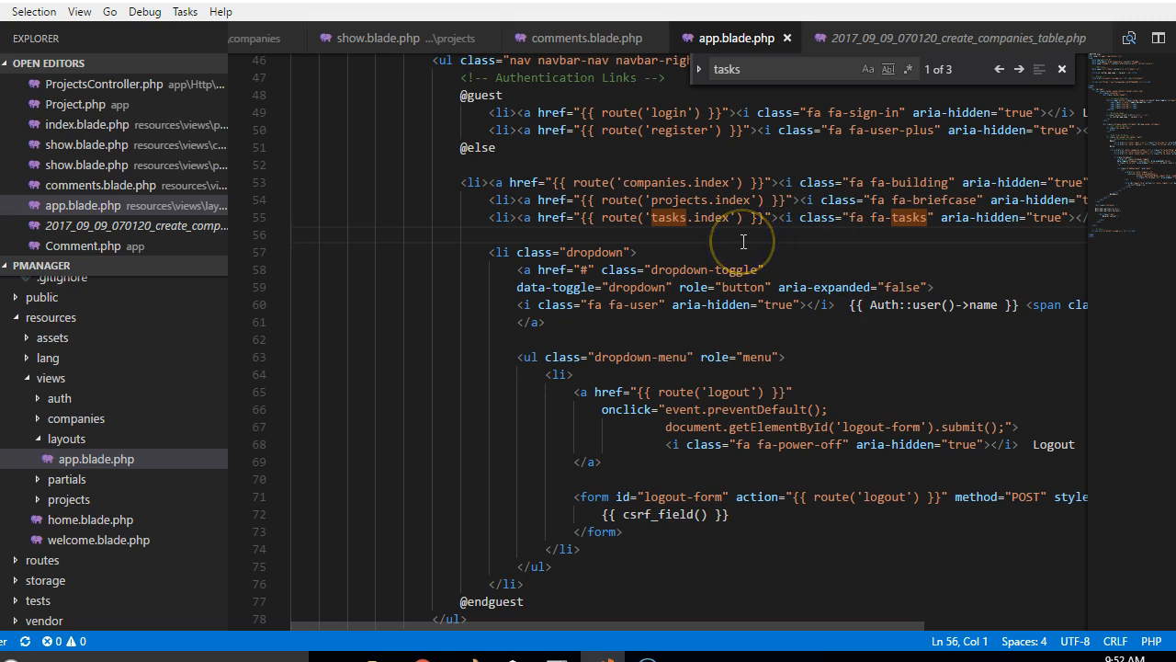
type("@i")
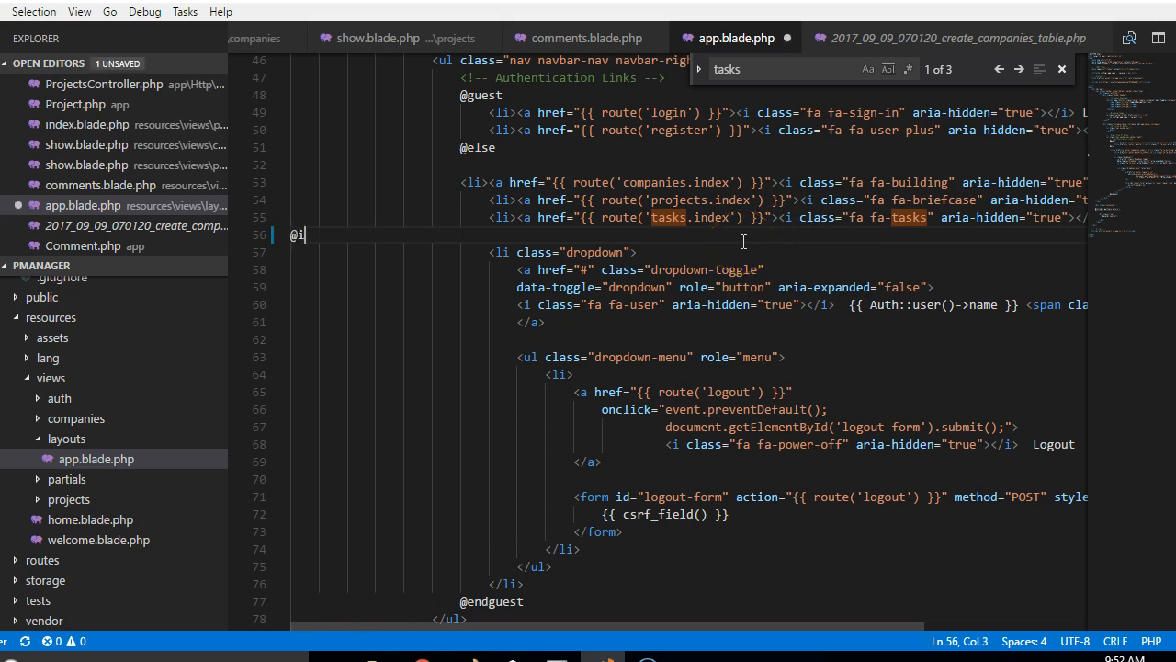
type("f()")
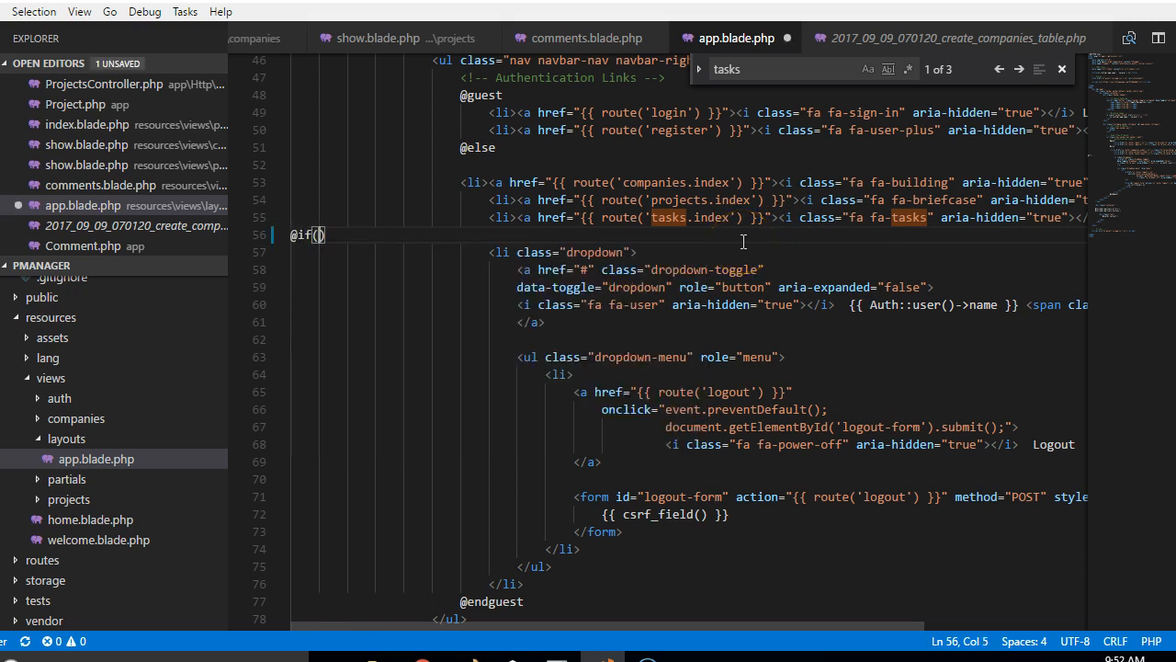
type("Auth::")
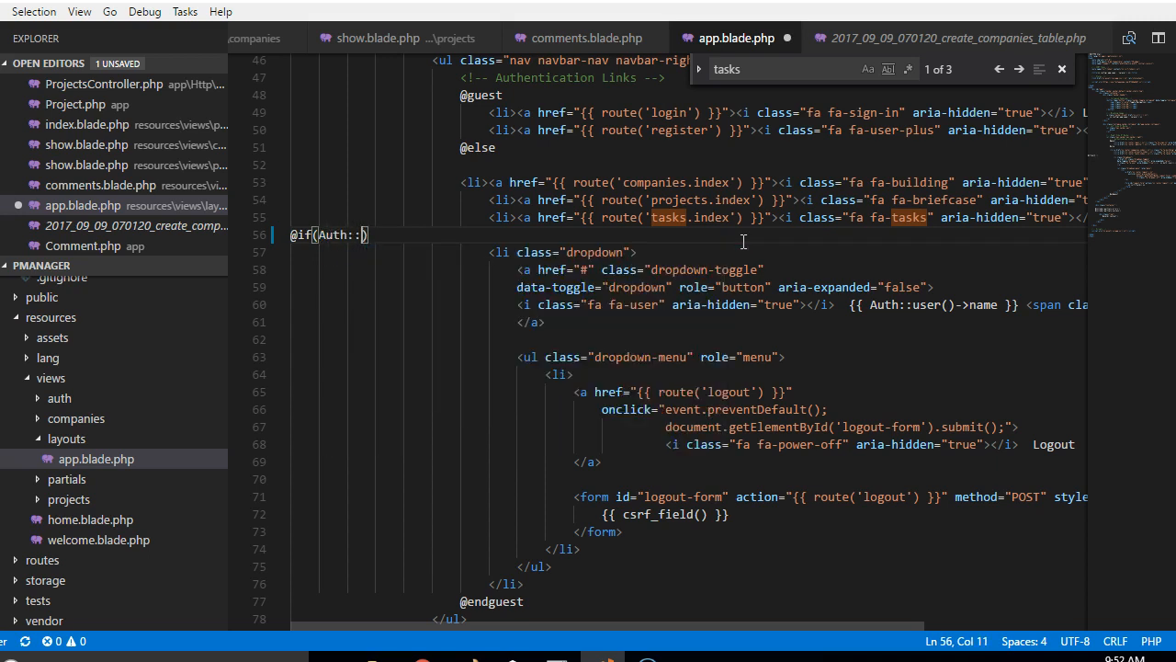
type("user(")
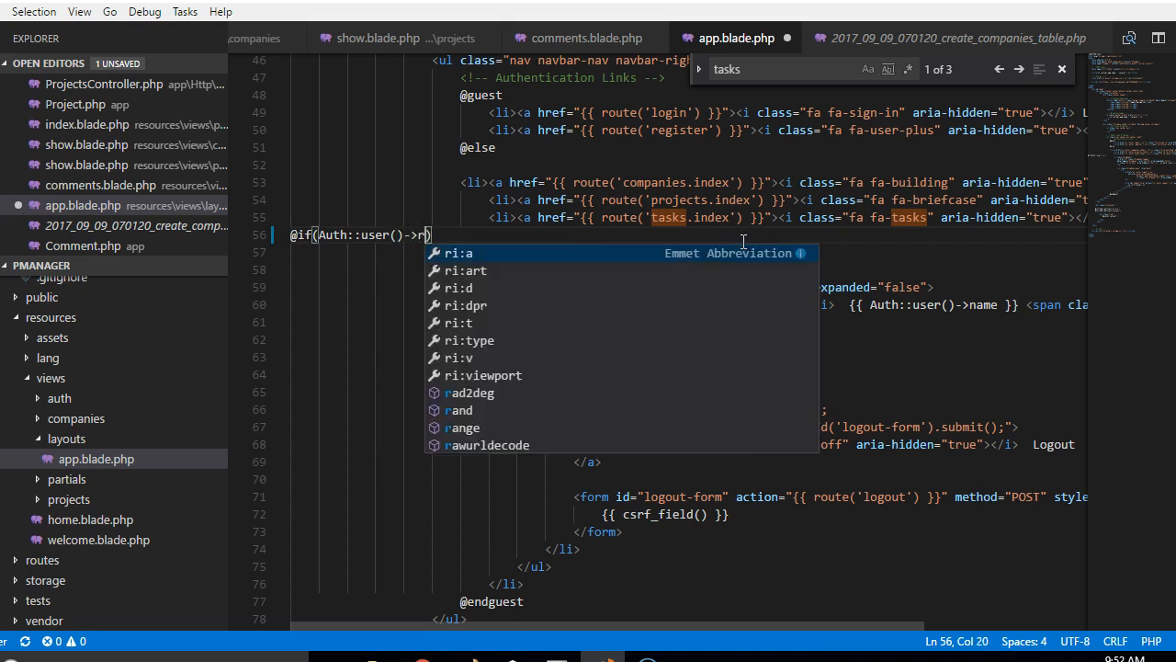
type("ole_id")
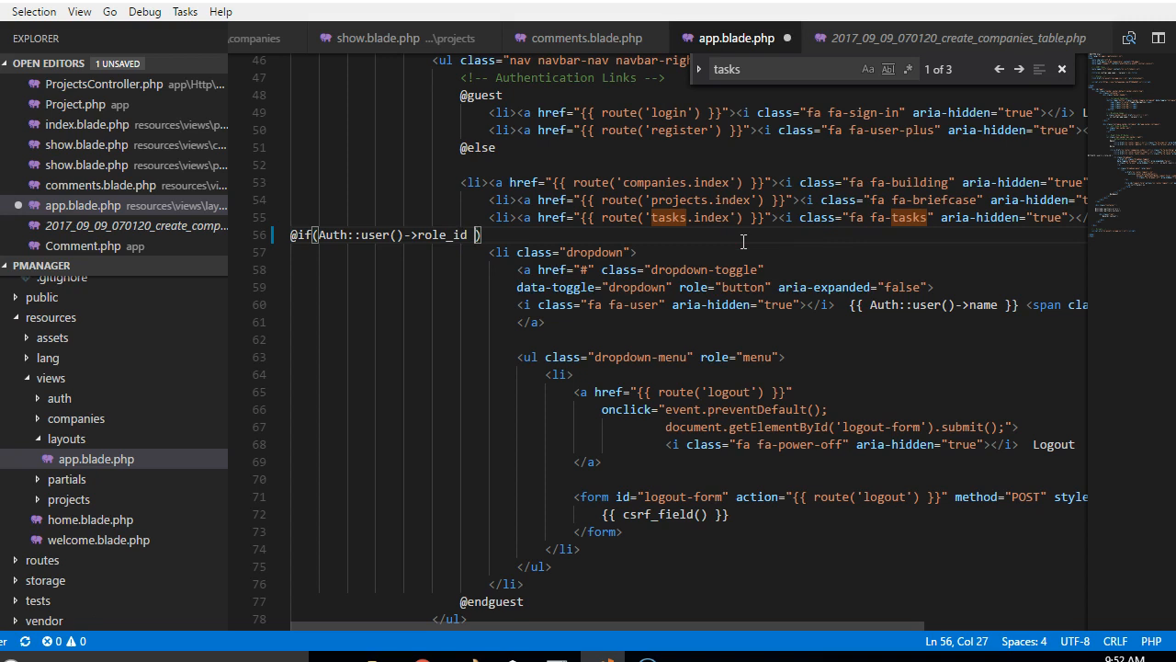
type("== 1")
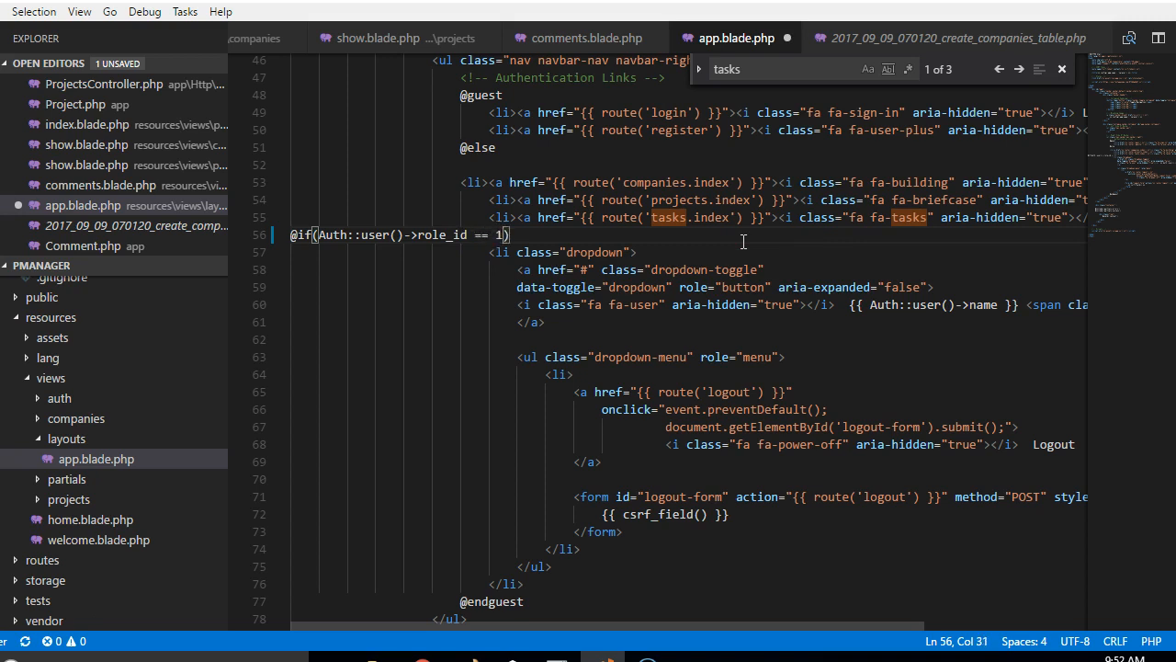
type("{}")
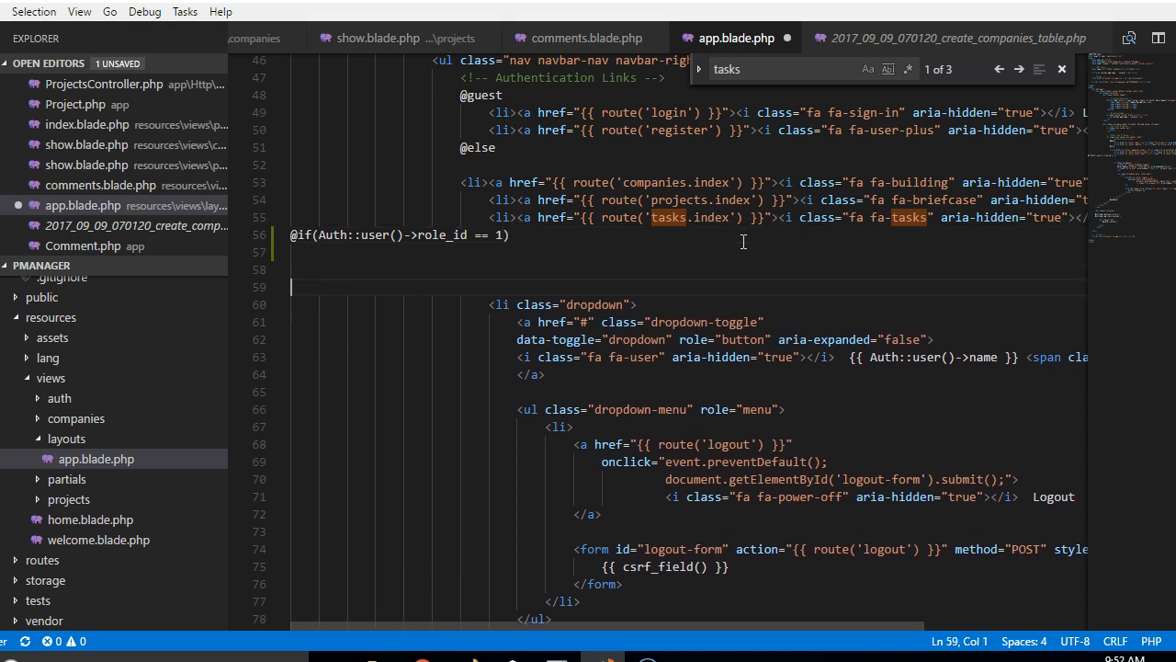
type("@")
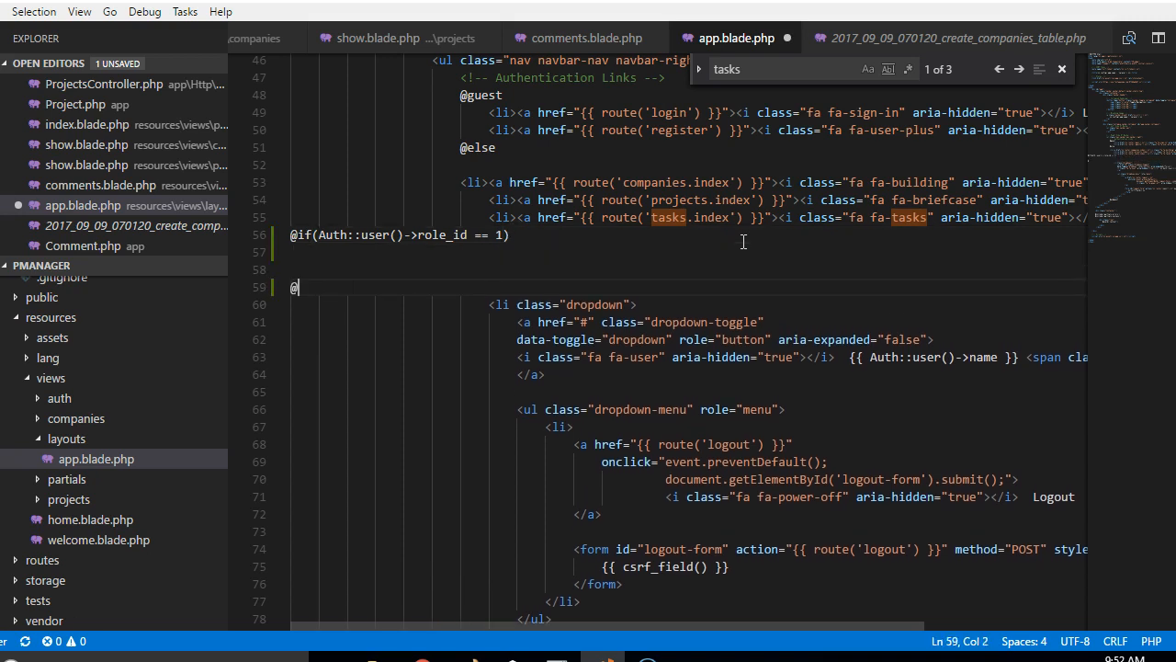
type("endif")
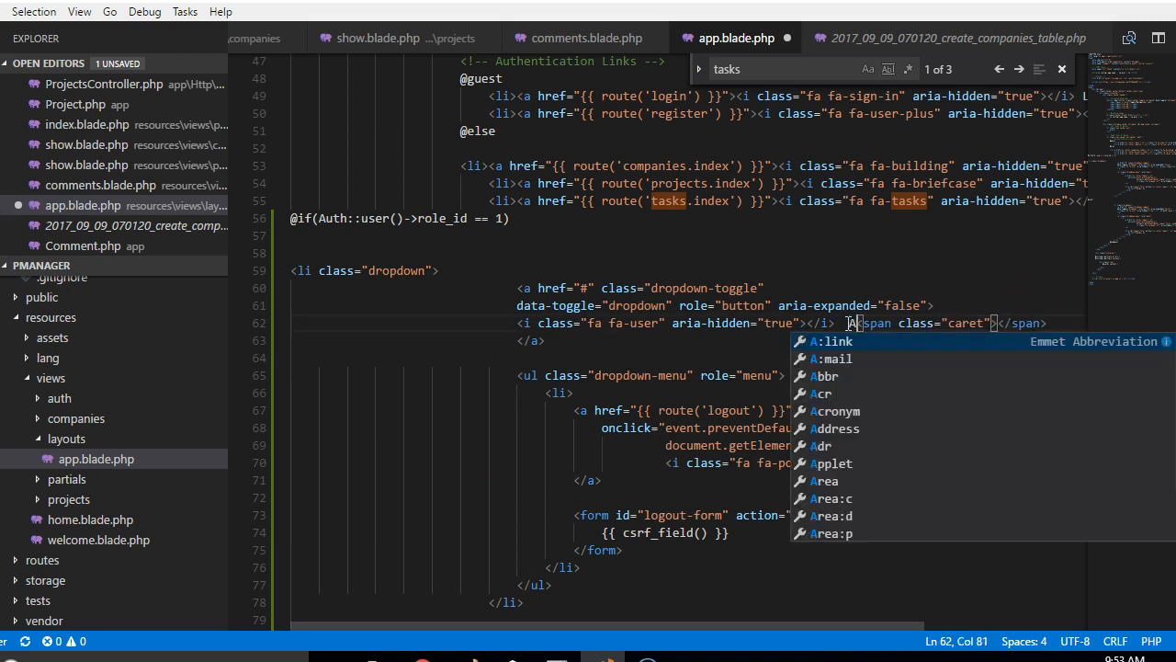
Label the pasted dropdown 'Admin' and remove its copied logout items.
type("Admin")
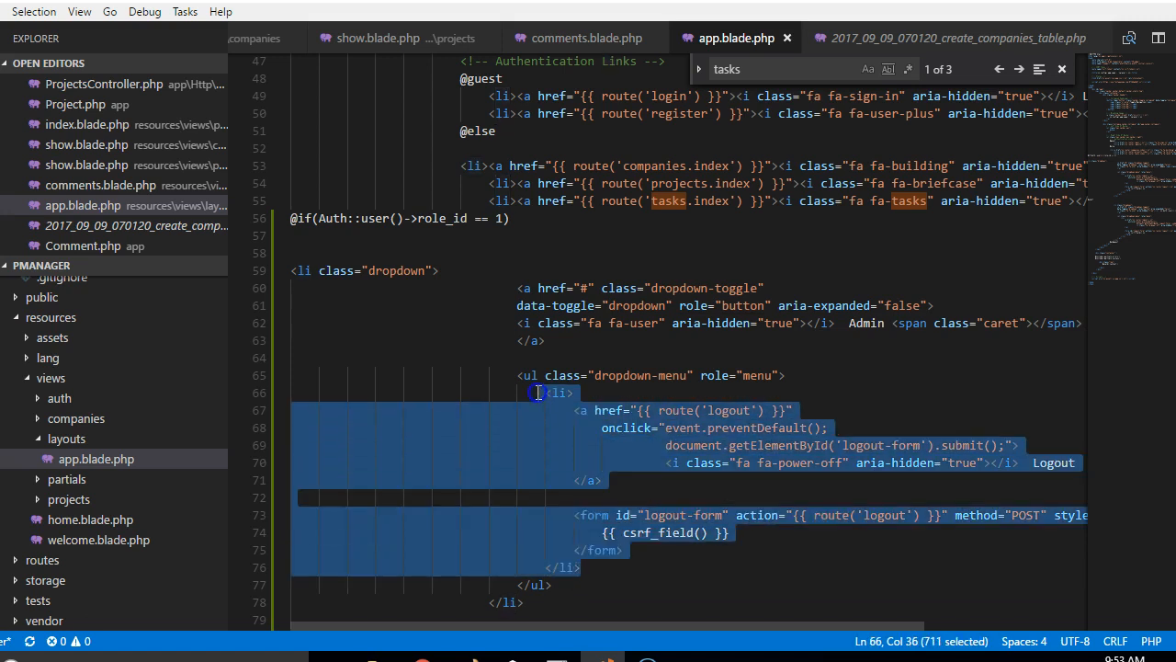
key("Delete")
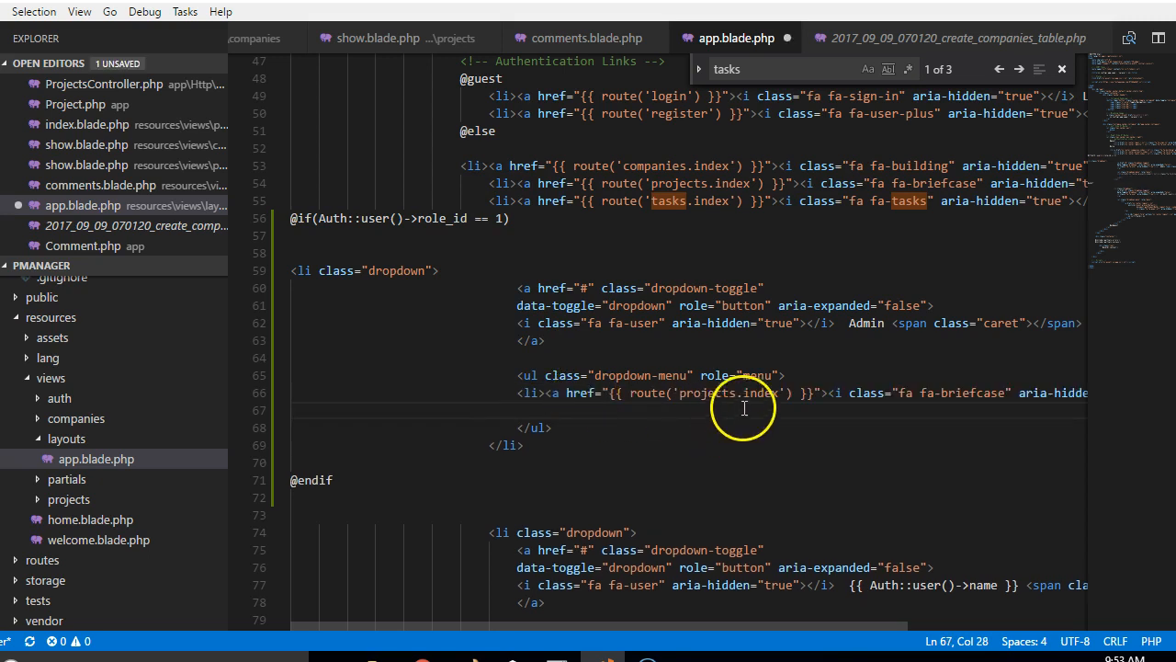
Duplicate the projects link and retitle the entries All Projects, All Users, All Tasks, All Companies.
left_click(754, 393)
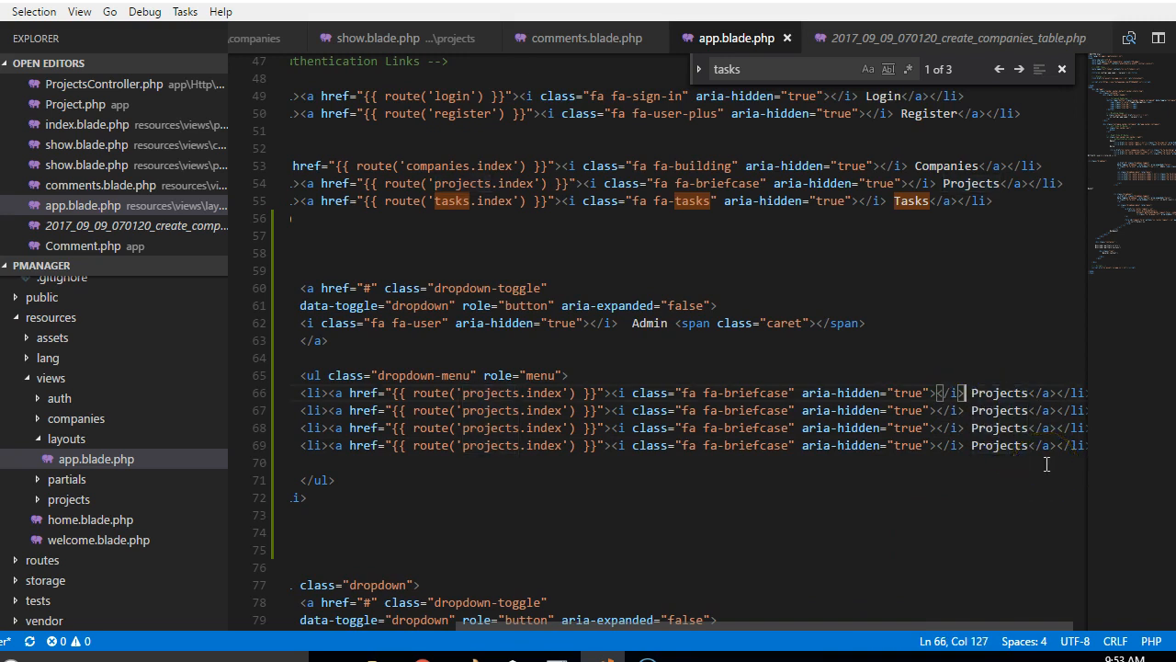
type("All")
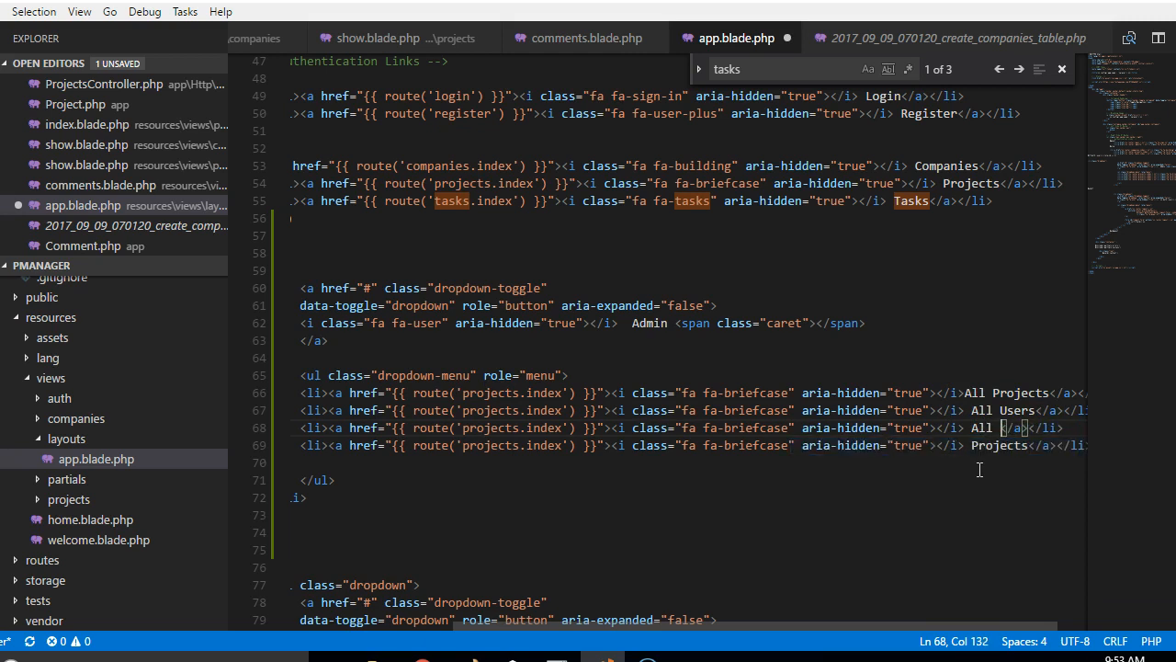
type("Tasks")
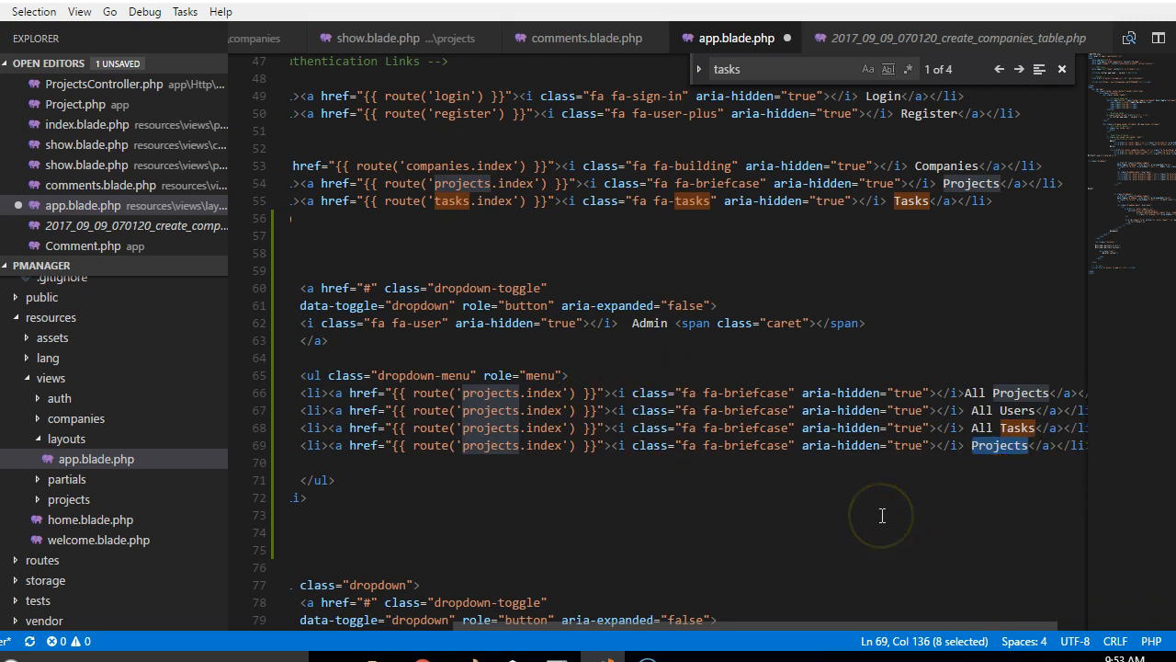
type("Comp")
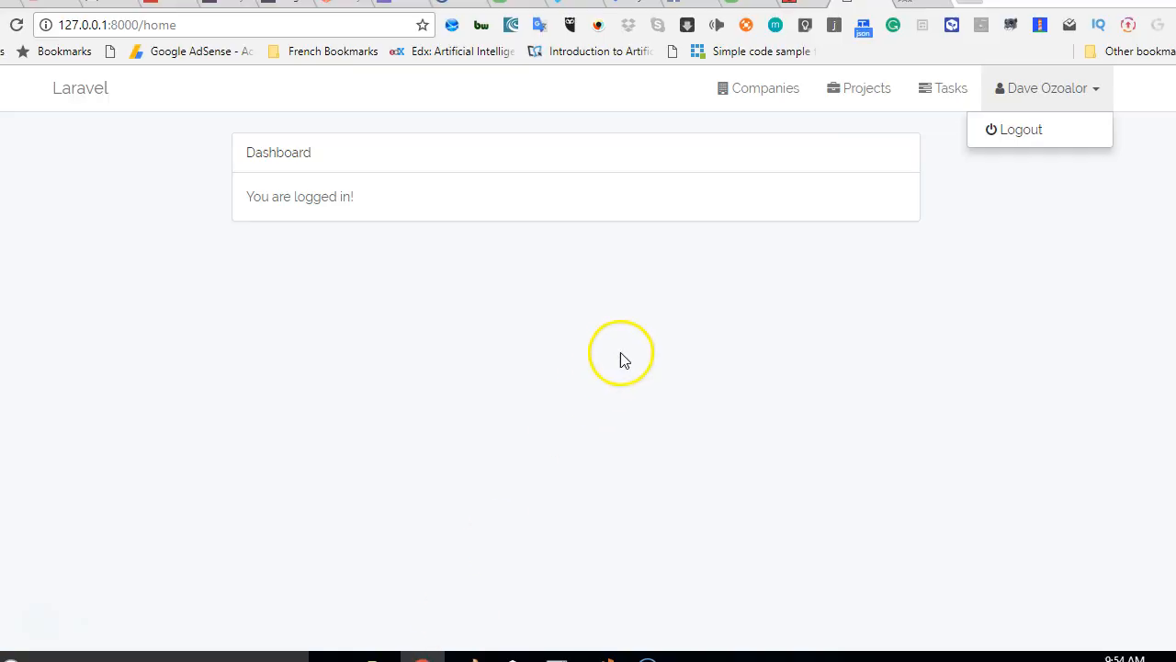
mouse_move(952, 88)
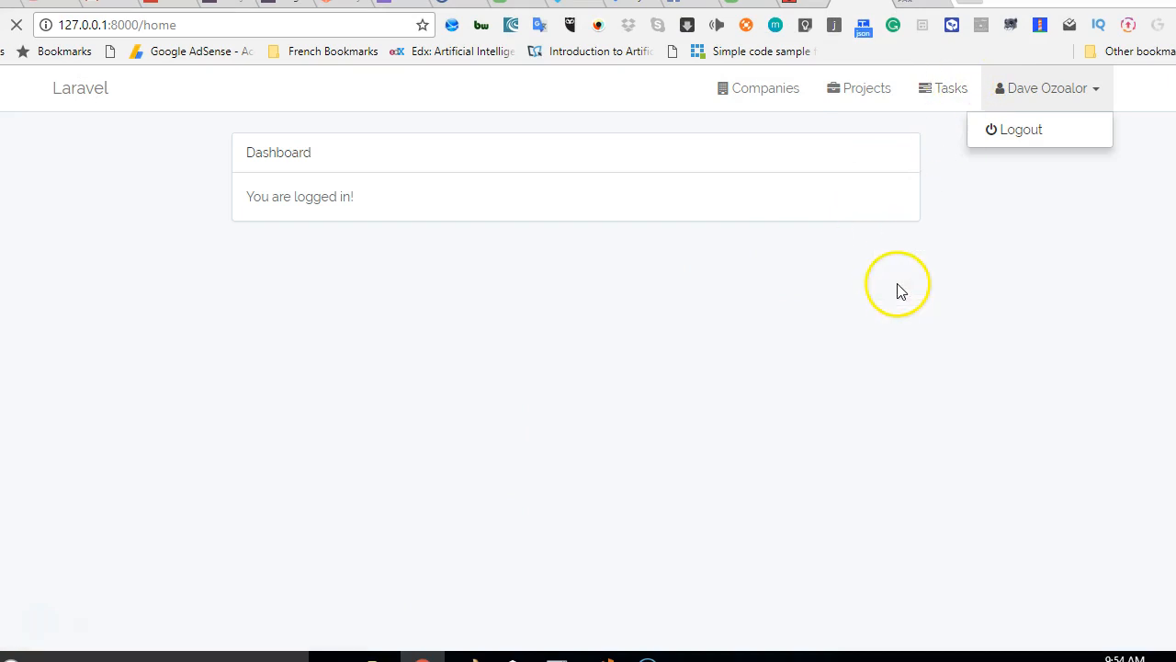
mouse_move(636, 347)
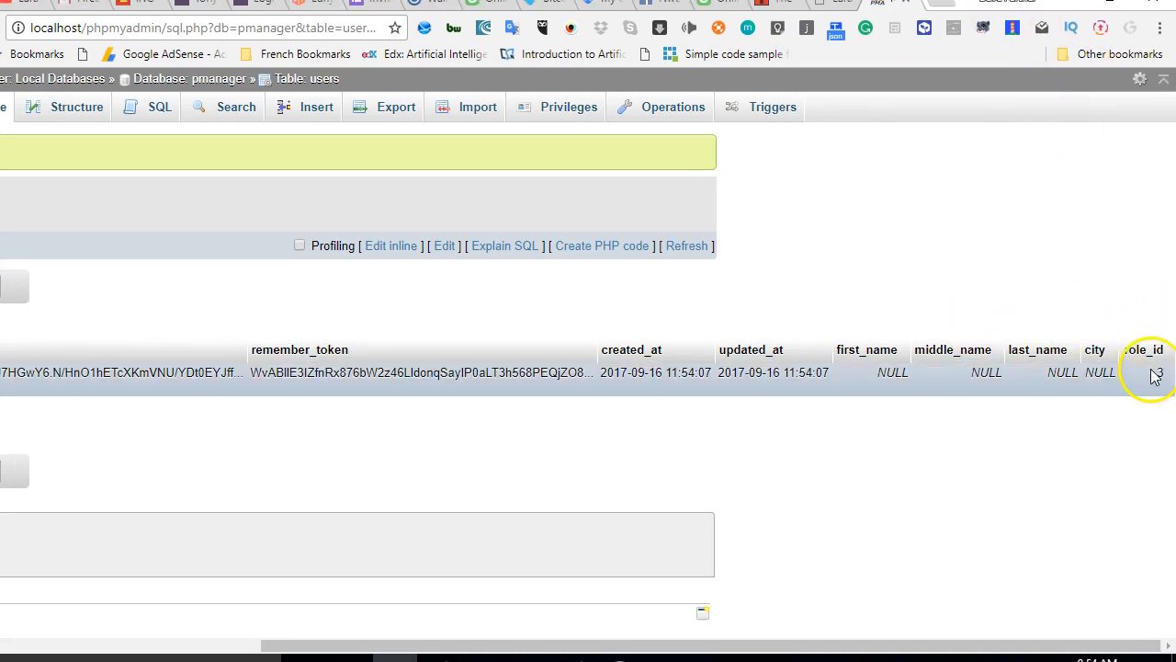
Edit the user's role_id cell inline from 3 to 1 and save it.
double_click(1157, 372)
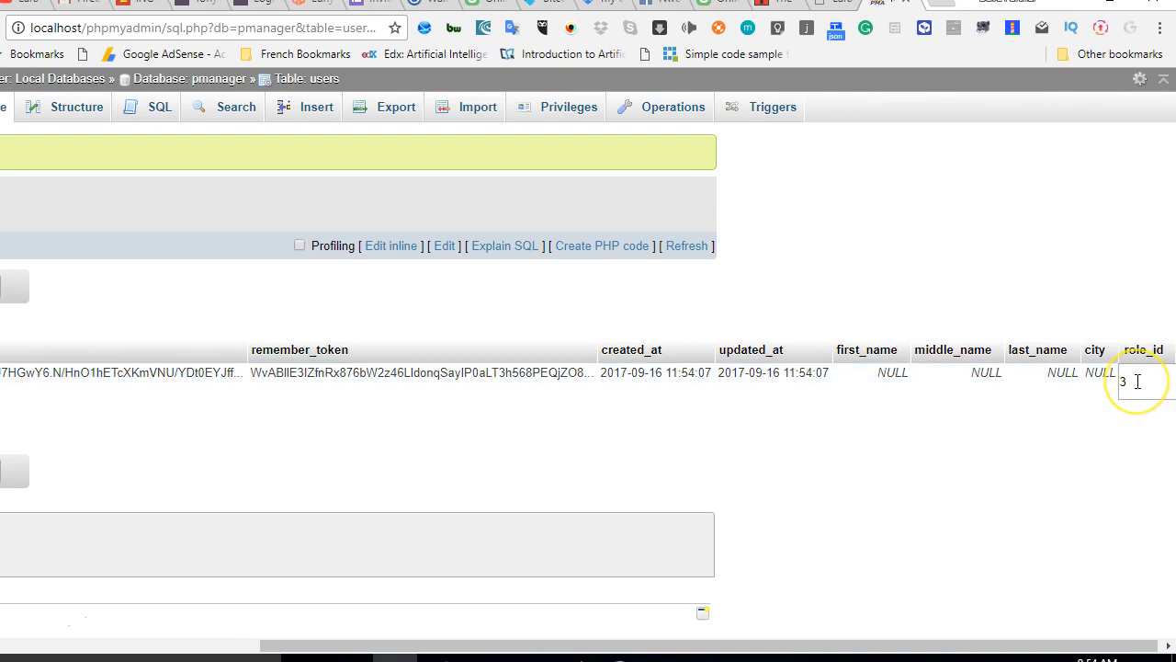
type("1")
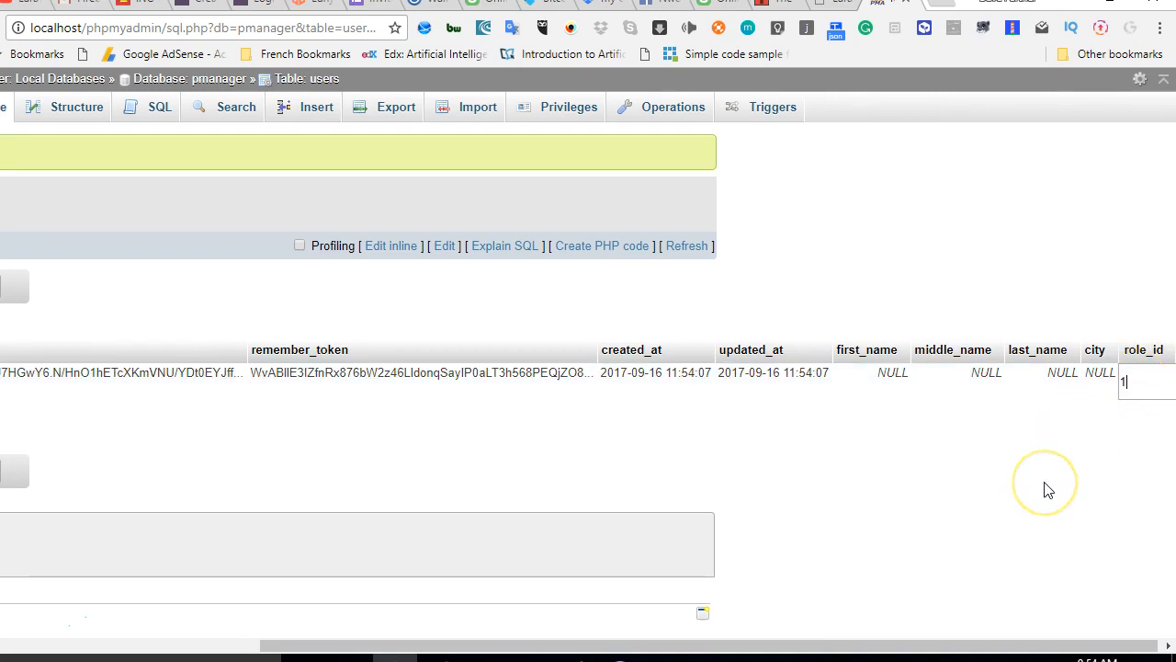
mouse_move(1097, 442)
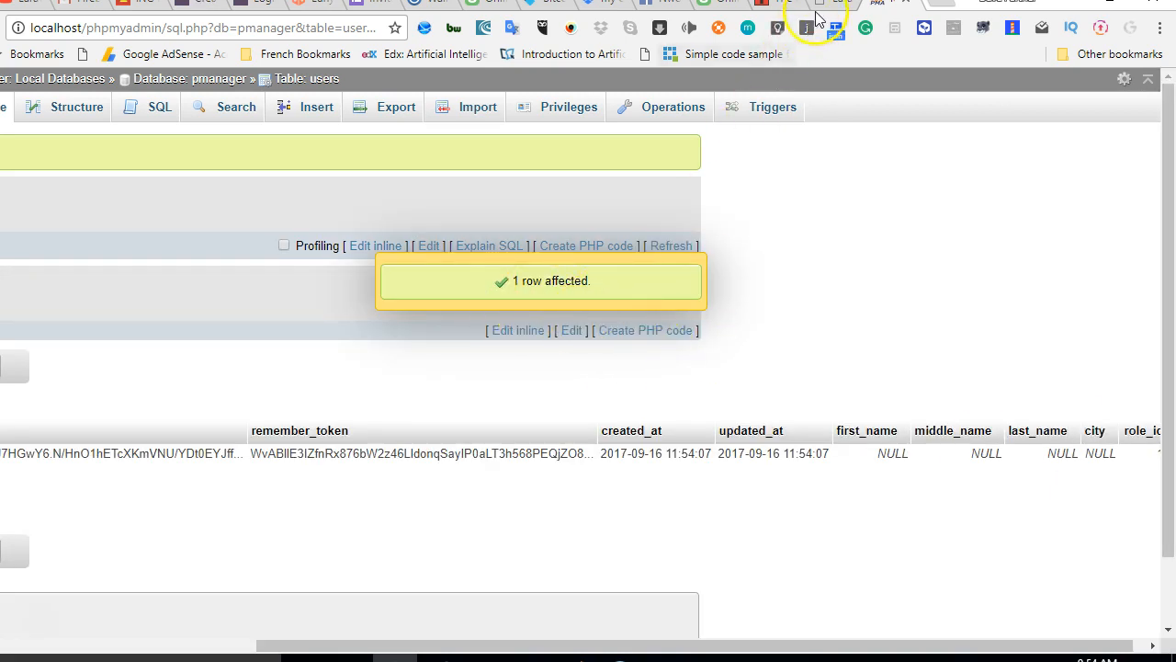
right_click(690, 230)
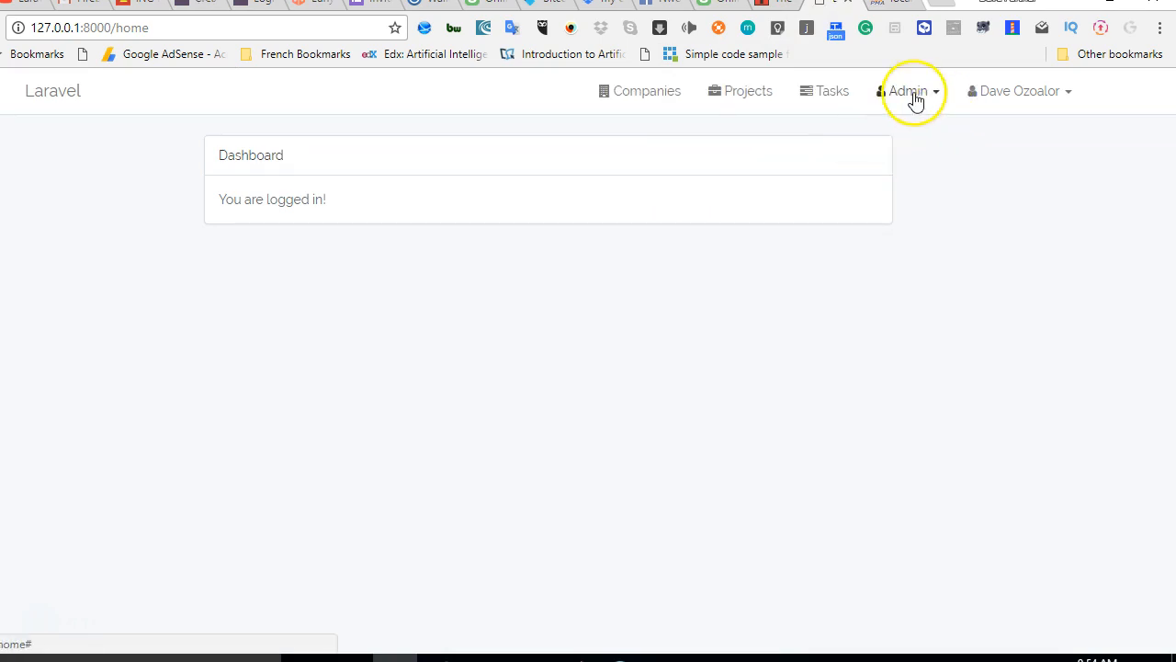
mouse_move(924, 92)
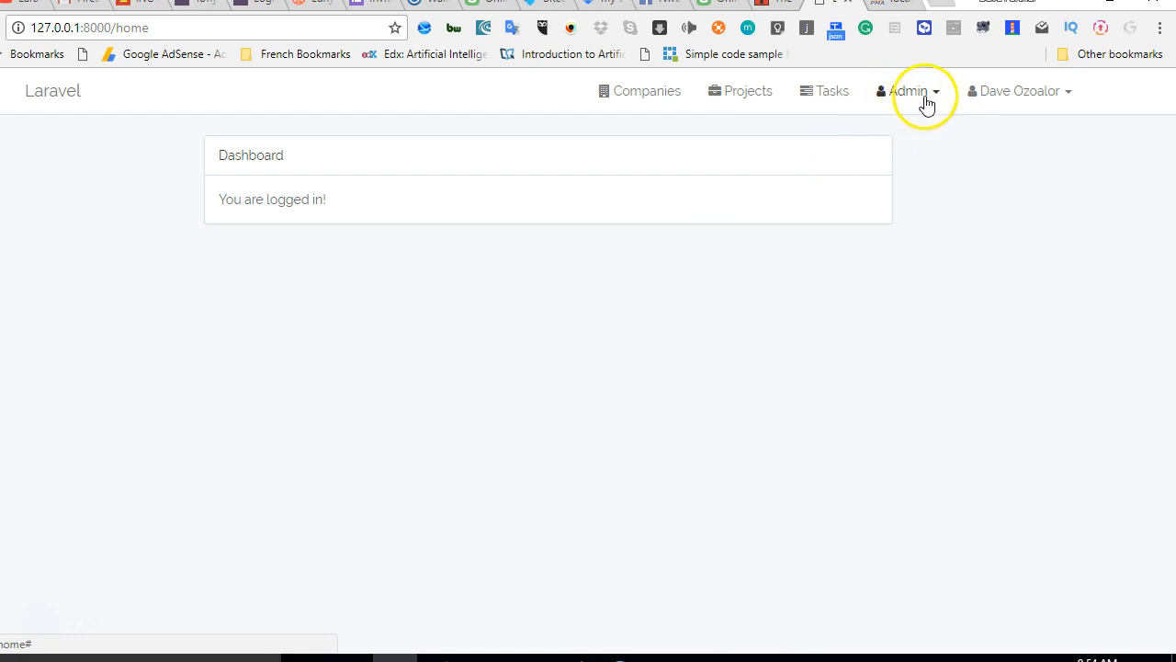
Expand the navbar Admin dropdown showing All Projects, Users, Tasks, Companies.
left_click(908, 91)
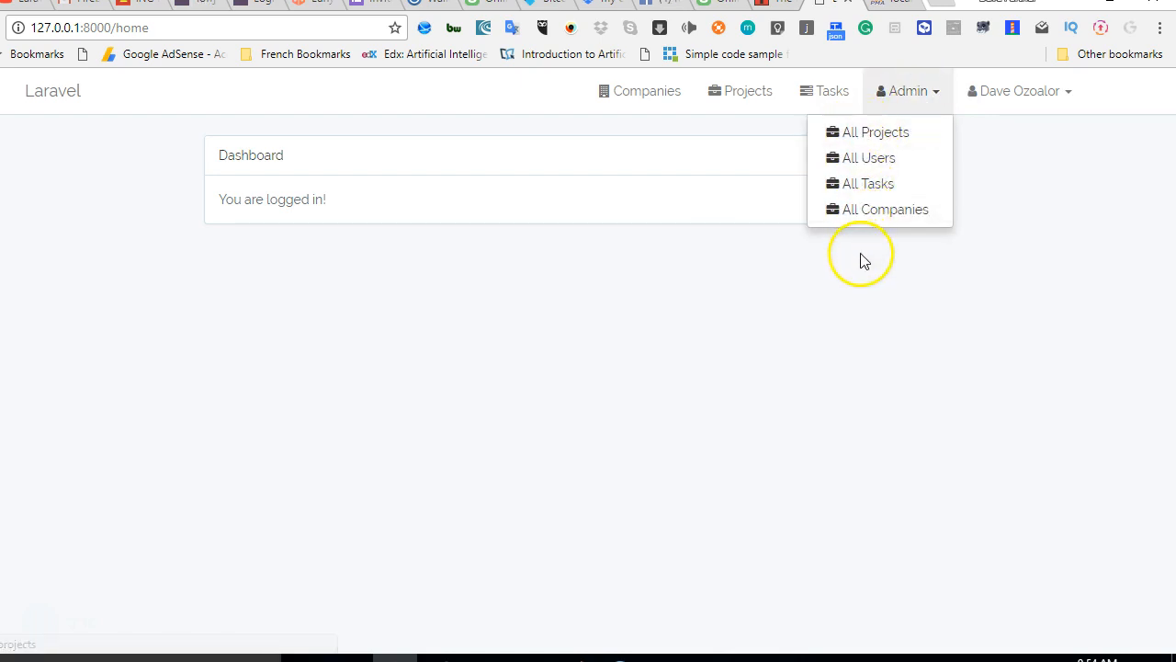
mouse_move(885, 208)
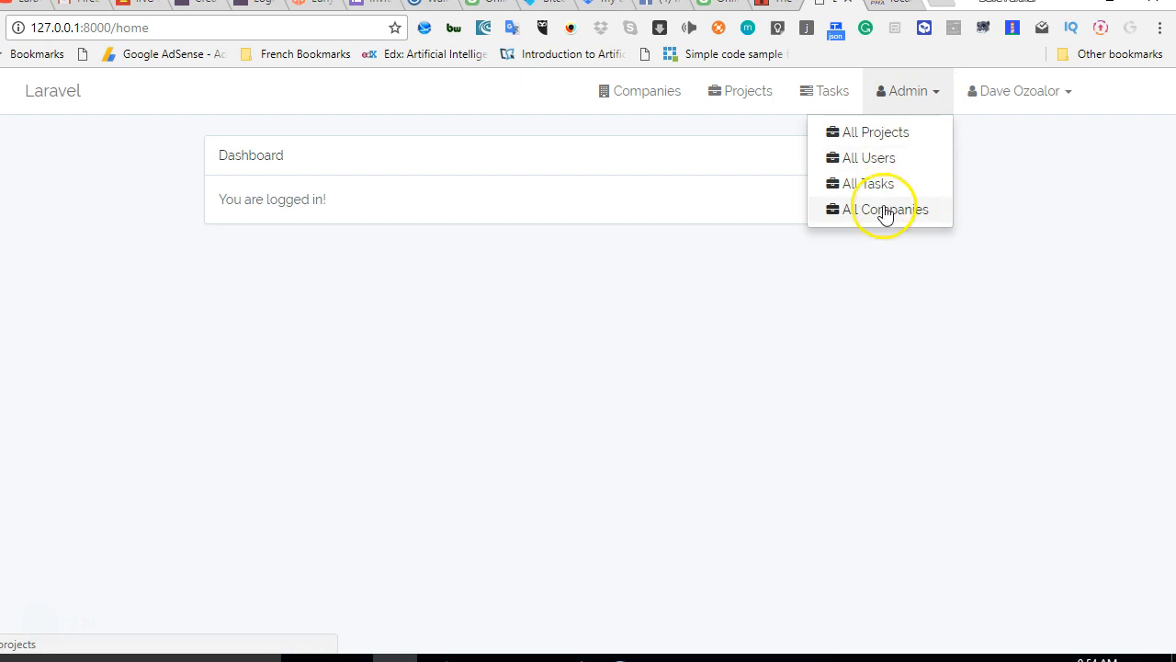
mouse_move(896, 180)
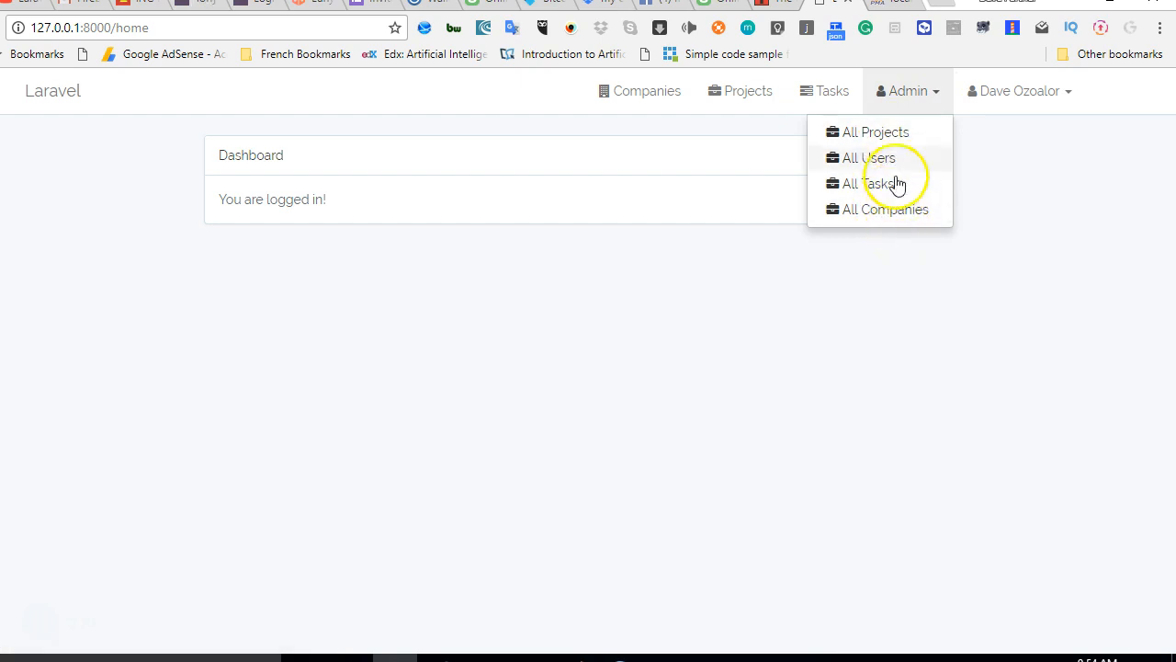